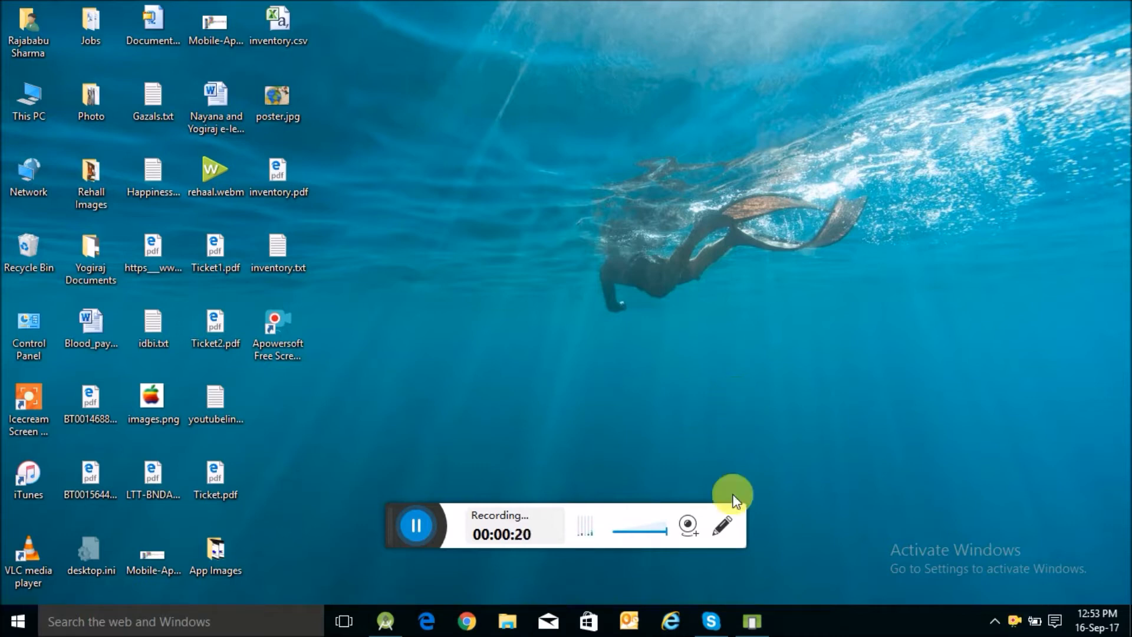
Bring up the My_CountryList project and collapse the java source folder
{"action": "left_click", "coordinate": [385, 621]}
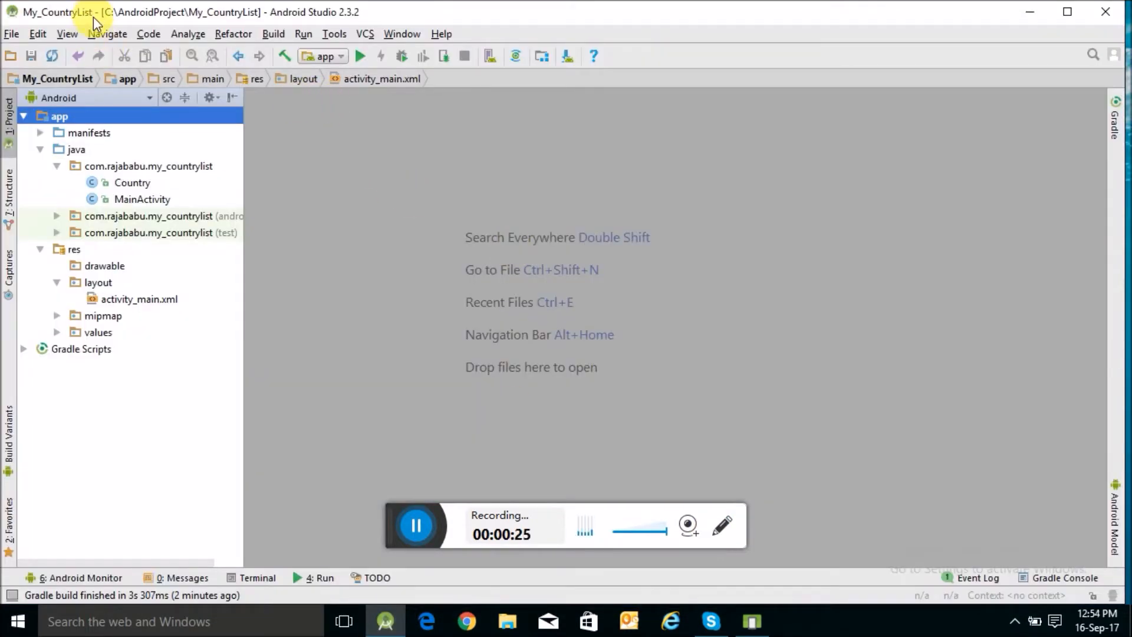
{"action": "mouse_move", "coordinate": [59, 166]}
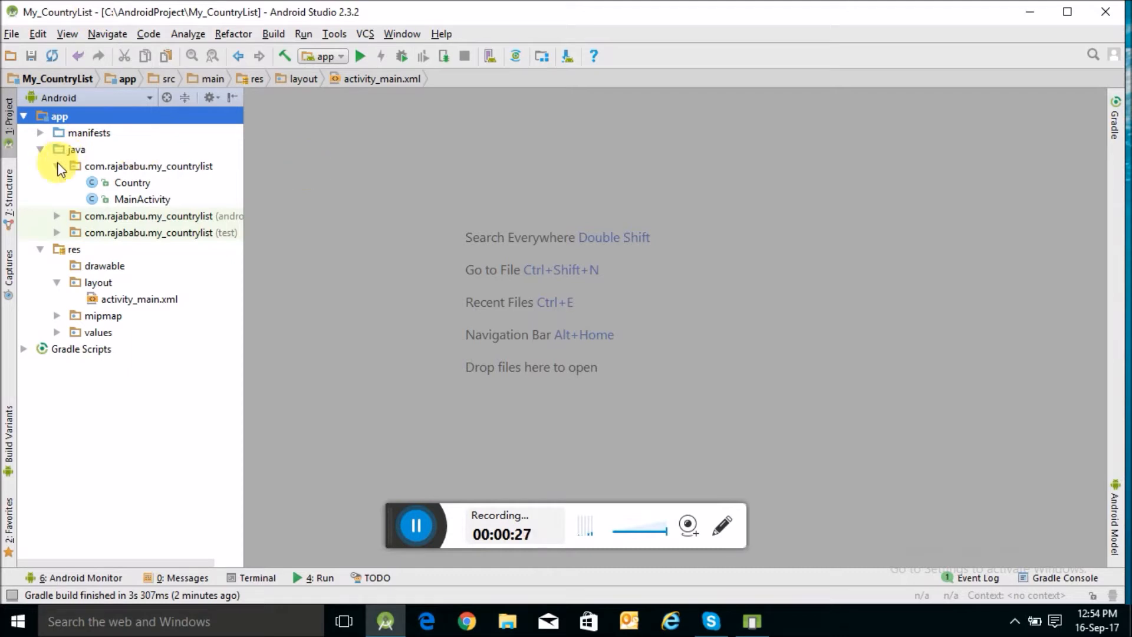
{"action": "left_click", "coordinate": [40, 149]}
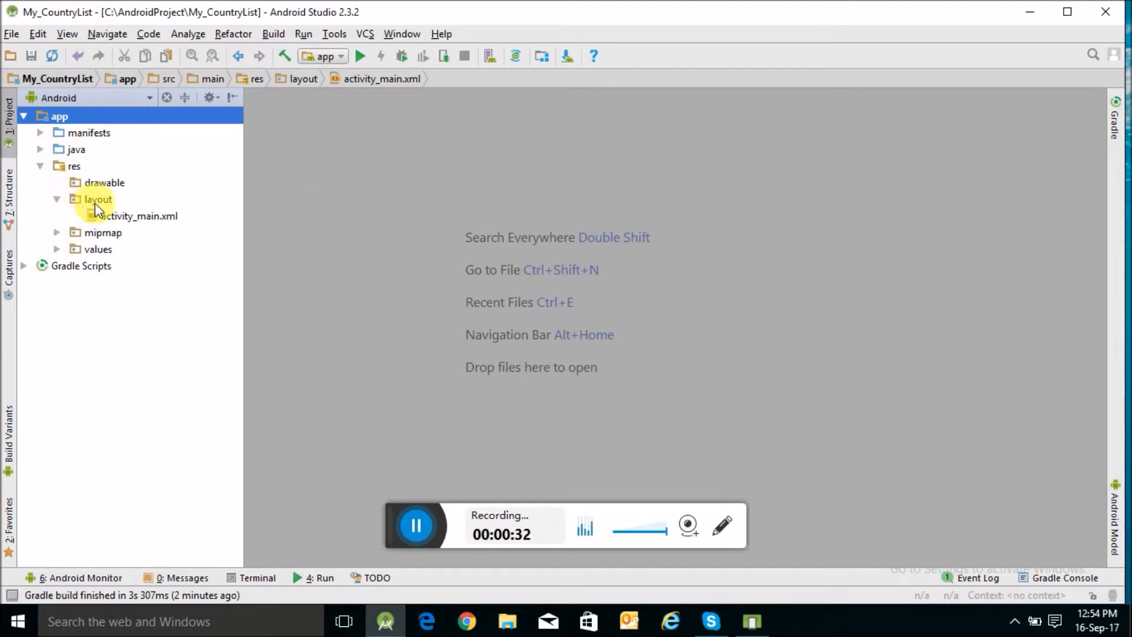
Open activity_main.xml, zoom the preview, and inspect the spinner and Get Contry List button
{"action": "double_click", "coordinate": [141, 216]}
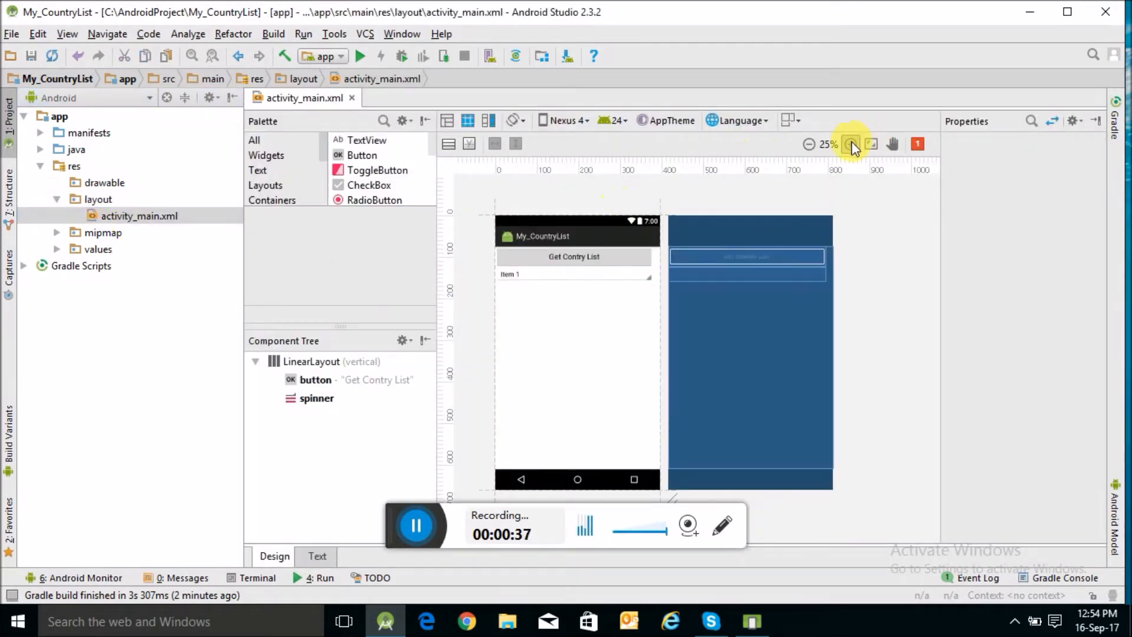
{"action": "left_click", "coordinate": [851, 145]}
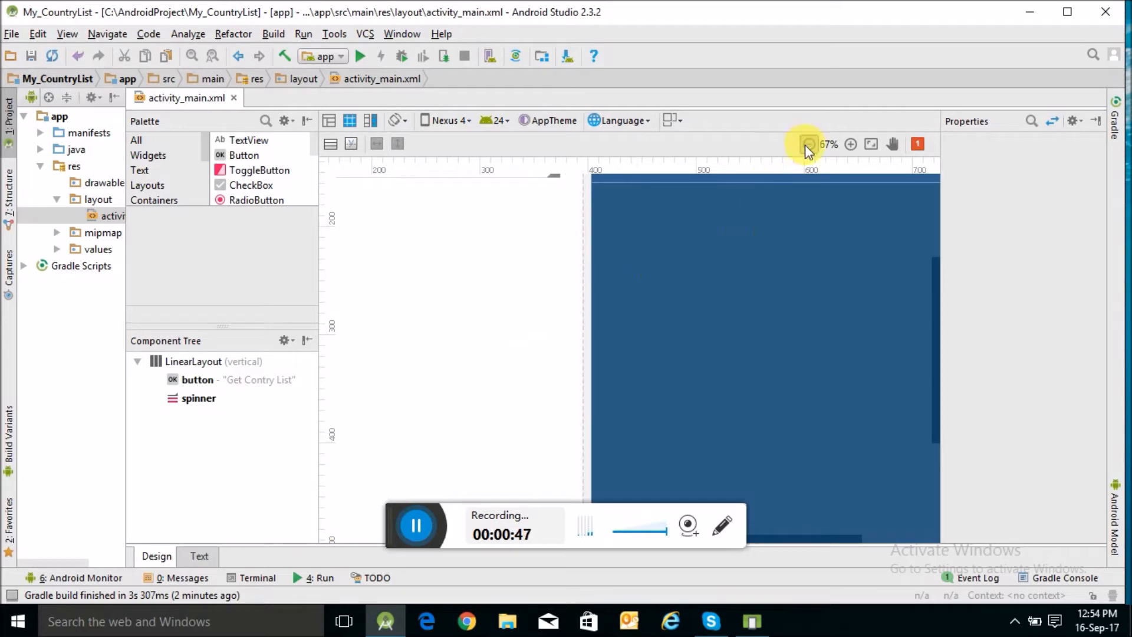
{"action": "left_click", "coordinate": [809, 144]}
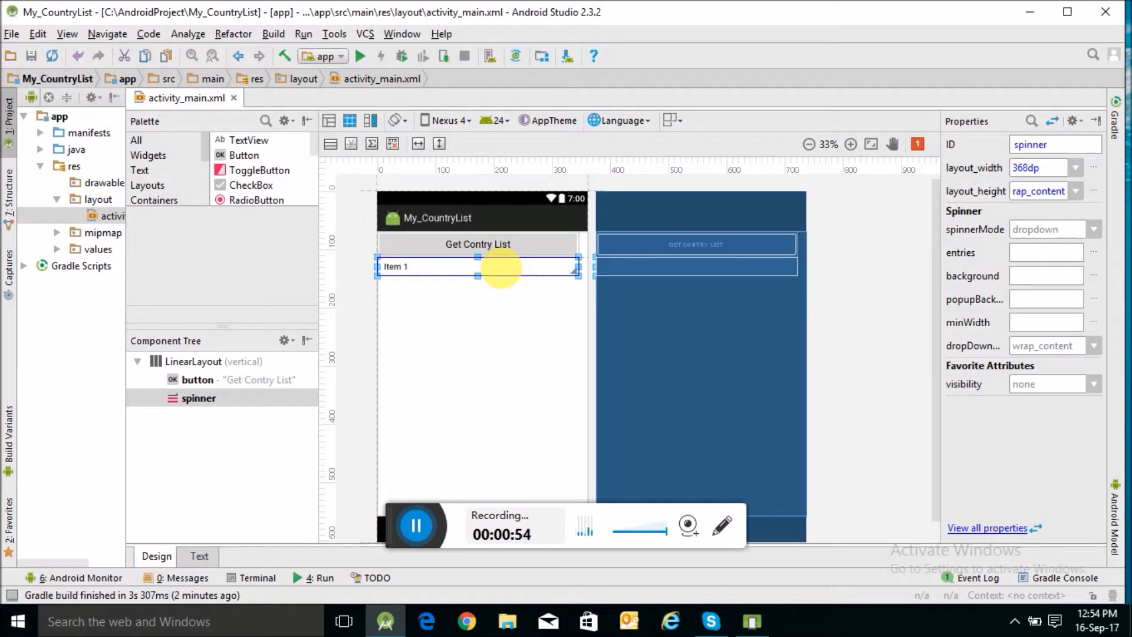
{"action": "left_click", "coordinate": [477, 244]}
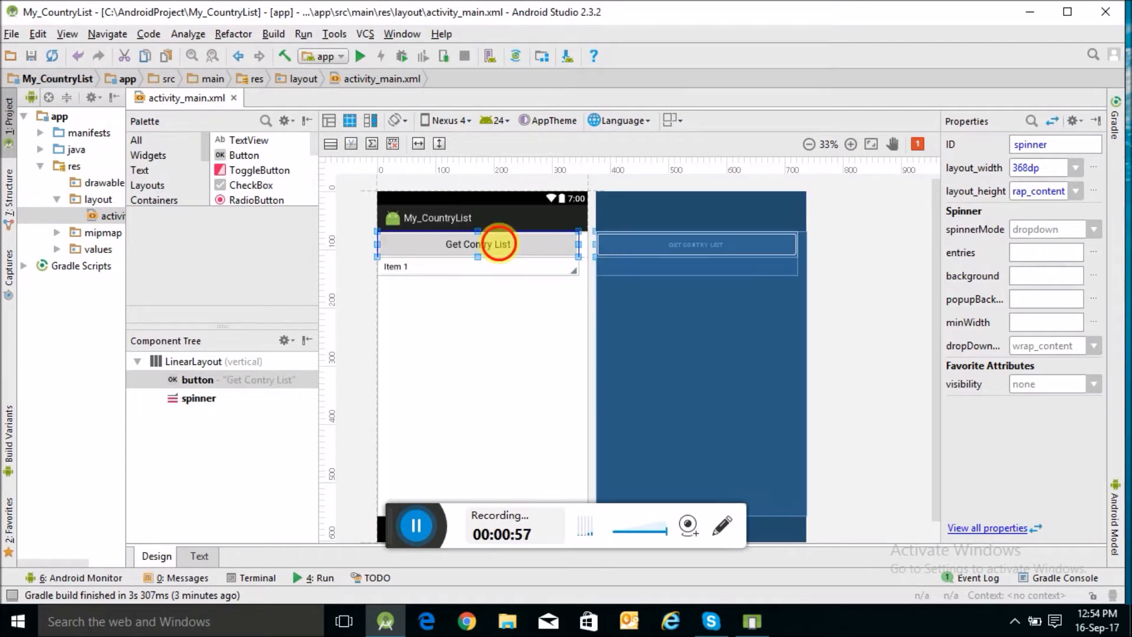
{"action": "left_click", "coordinate": [479, 244]}
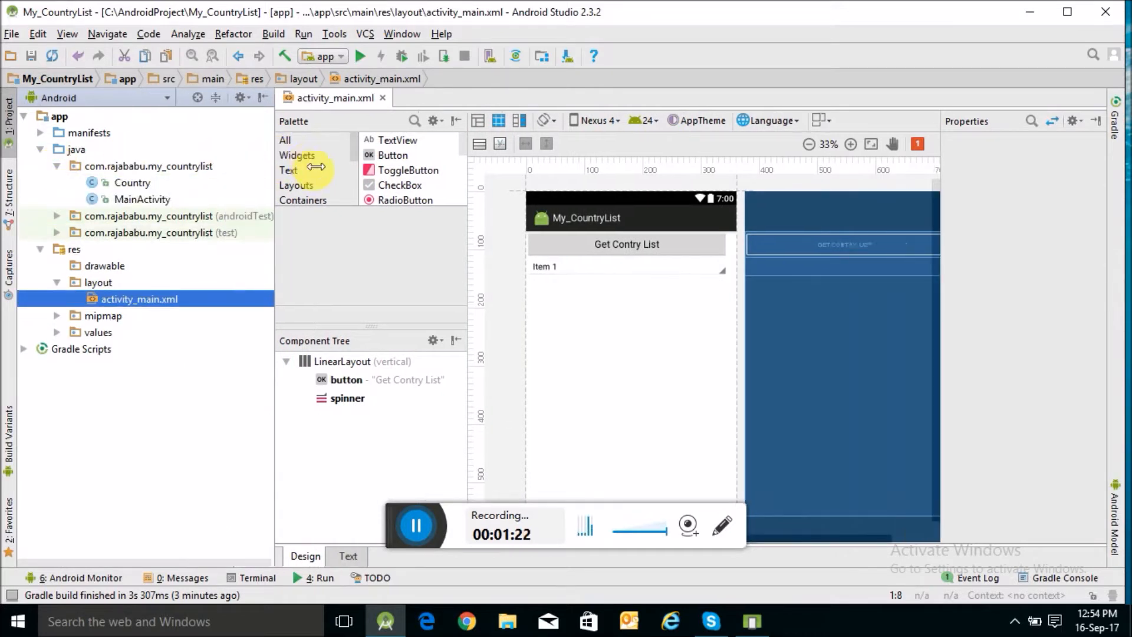
Open Country.java and delete its boolean selected field
{"action": "left_click", "coordinate": [132, 182]}
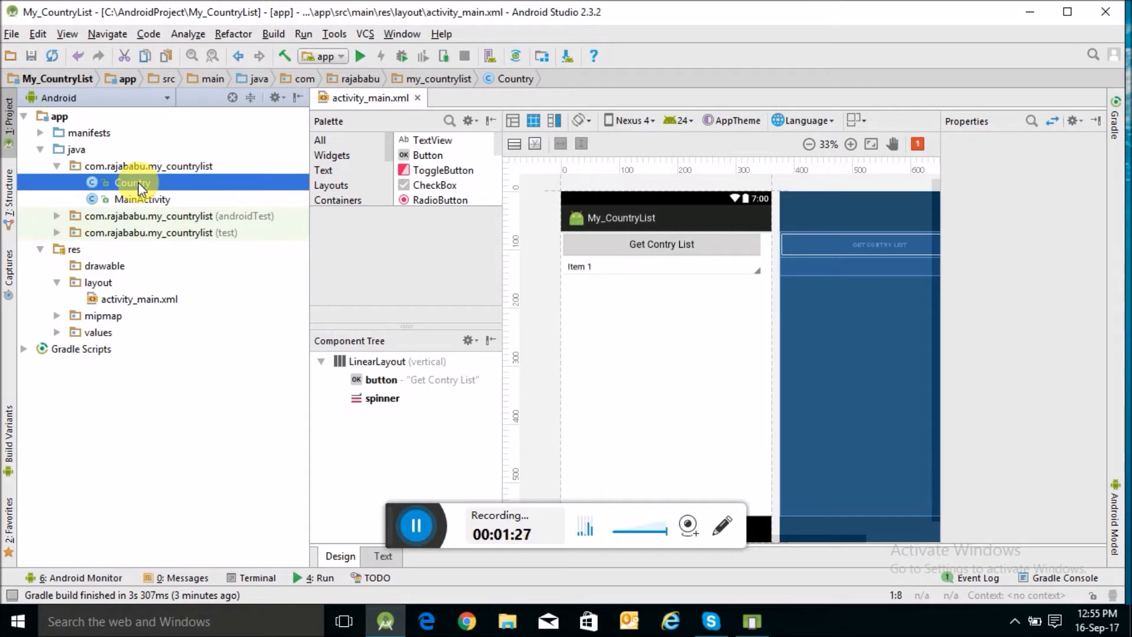
{"action": "double_click", "coordinate": [132, 182]}
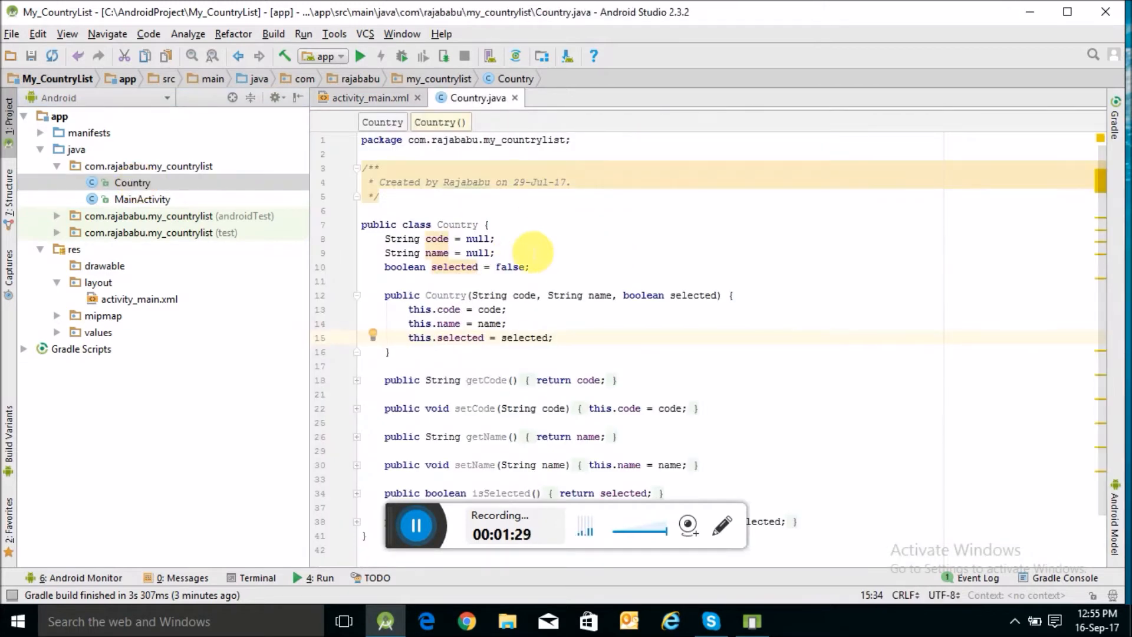
{"action": "double_click", "coordinate": [438, 239]}
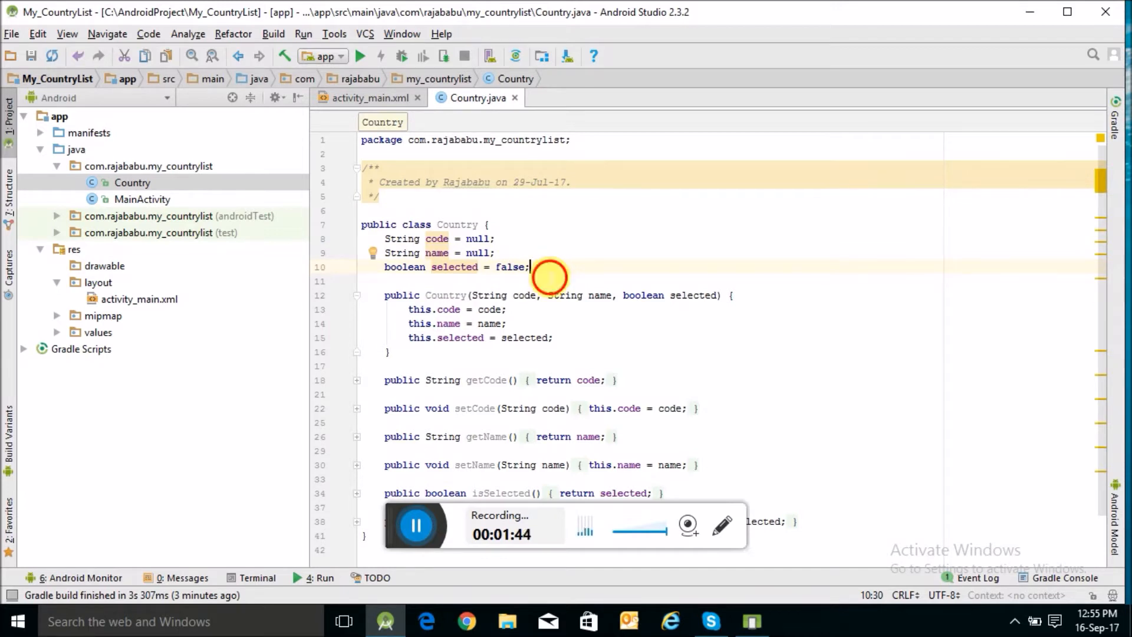
{"action": "double_click", "coordinate": [437, 253]}
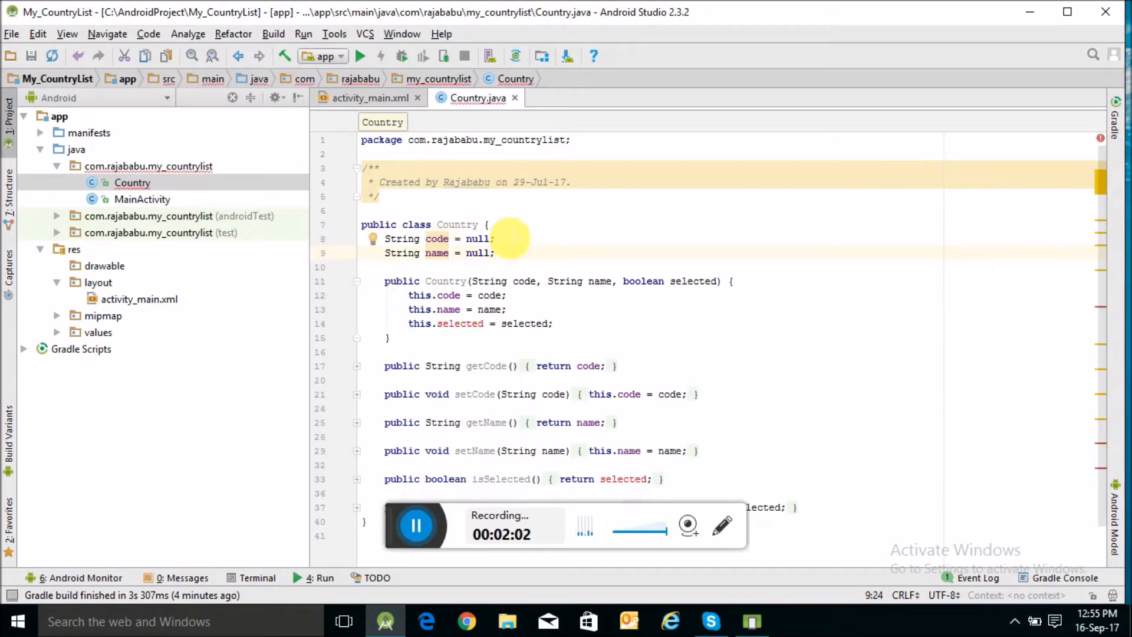
Remove the code field, constructor and all getters and setters from Country
{"action": "left_click", "coordinate": [322, 238]}
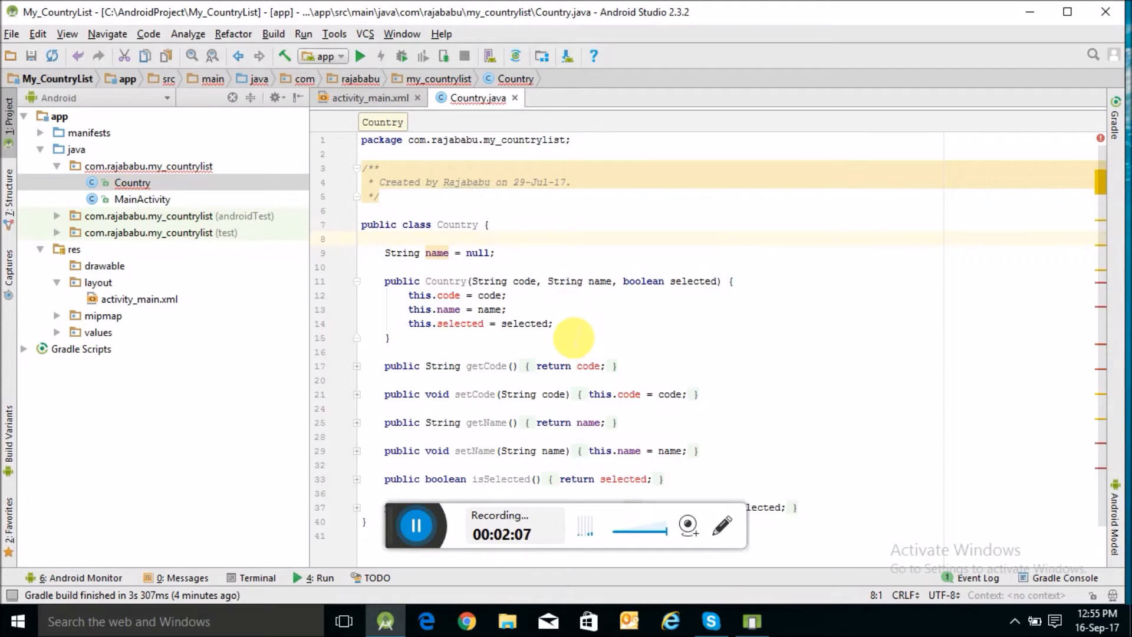
{"action": "left_click", "coordinate": [388, 395]}
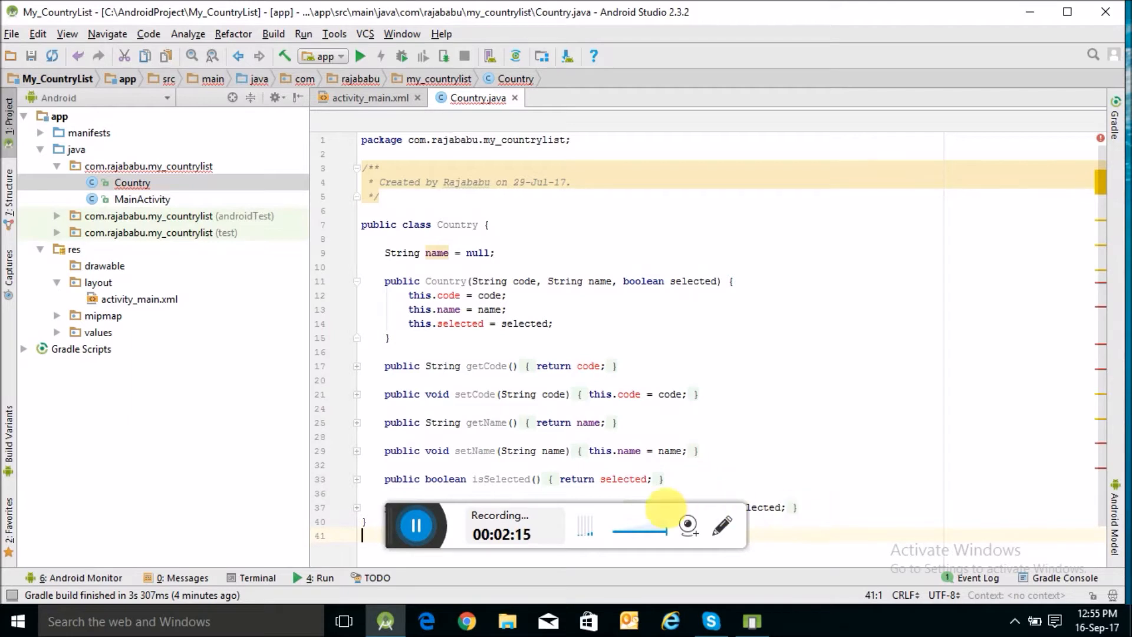
{"action": "scroll", "scroll_direction": "down", "scroll_amount": 3}
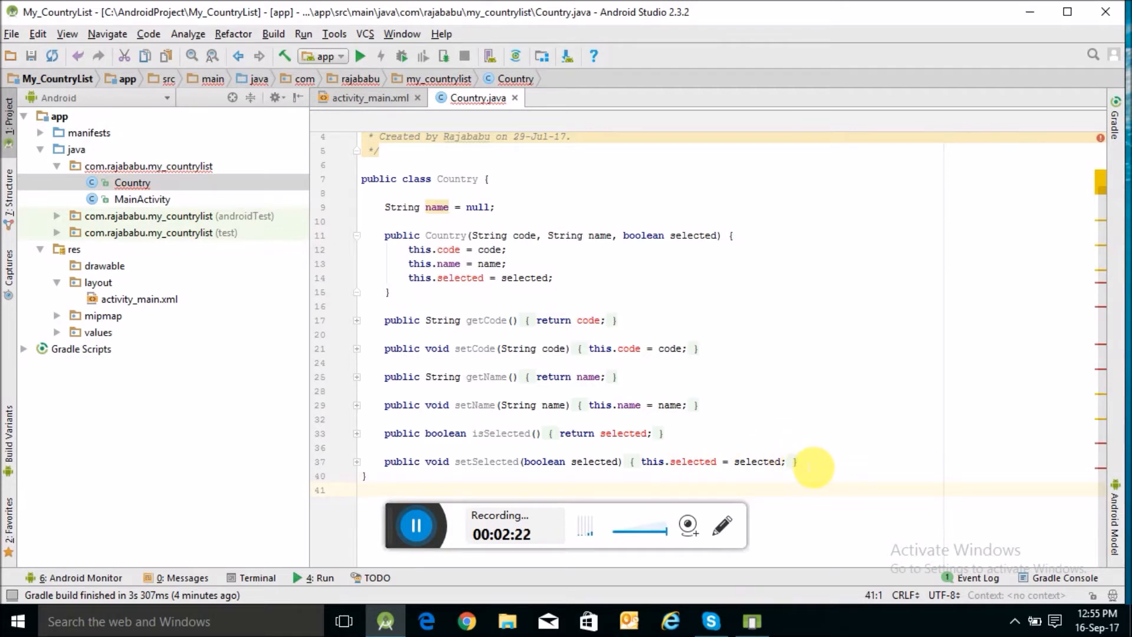
{"action": "left_click_drag", "start_coordinate": [412, 263], "coordinate": [797, 461]}
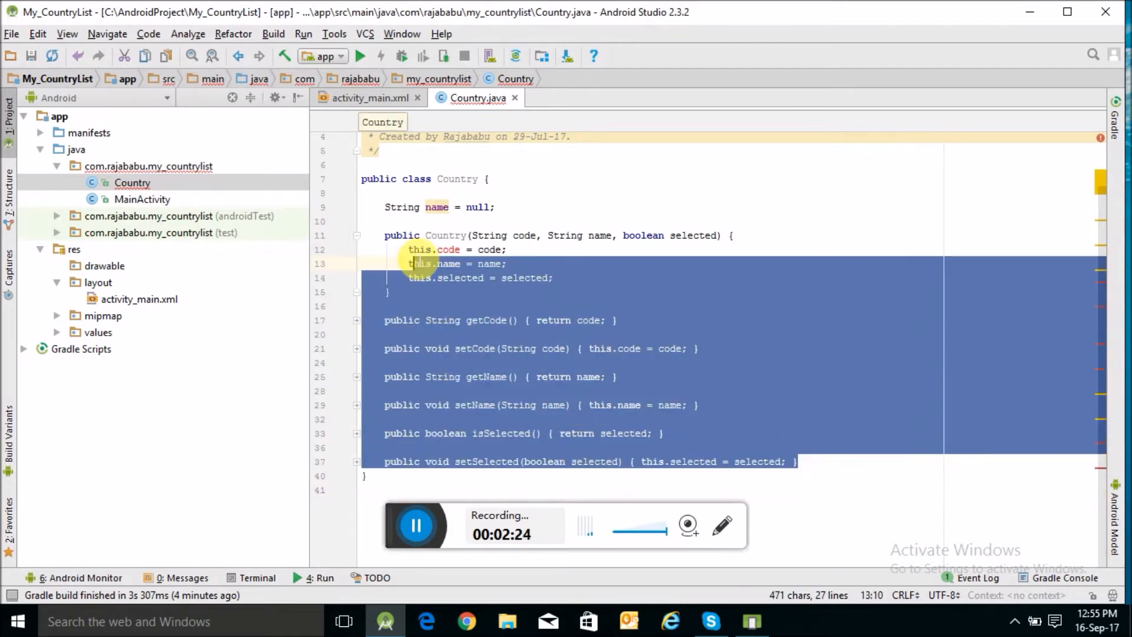
{"action": "key", "text": "Delete"}
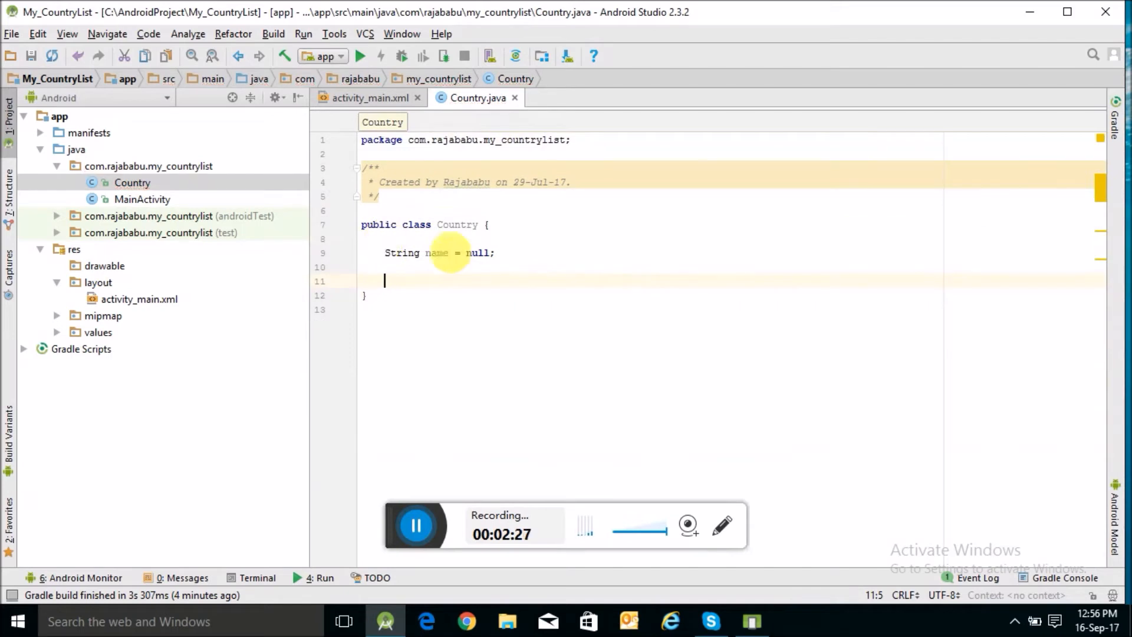
{"action": "mouse_move", "coordinate": [476, 302]}
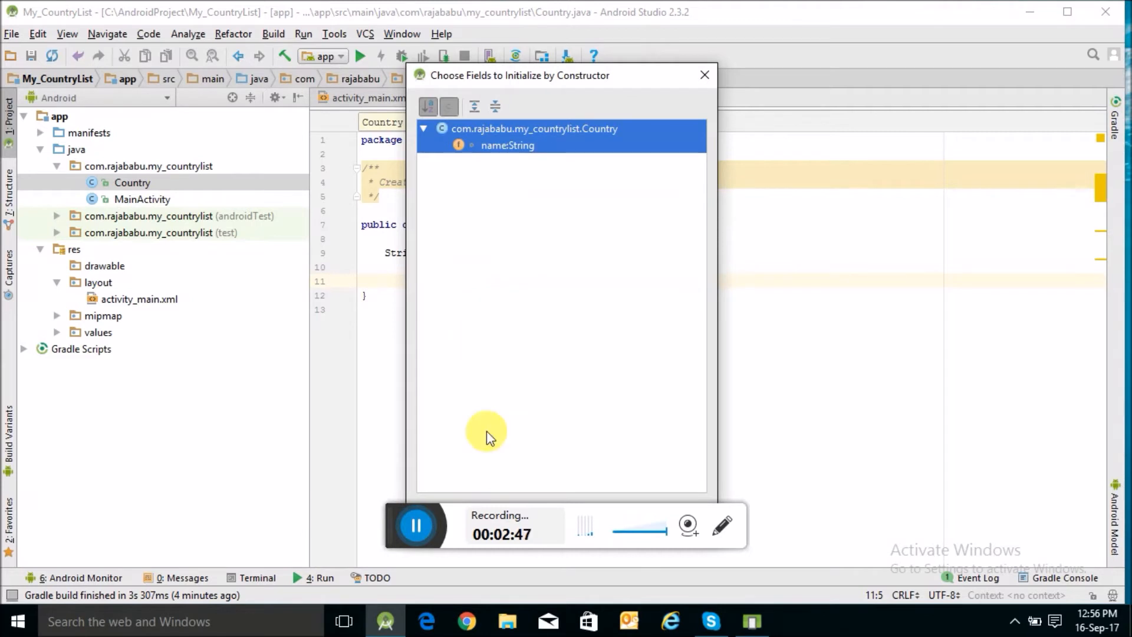
{"action": "mouse_move", "coordinate": [643, 65]}
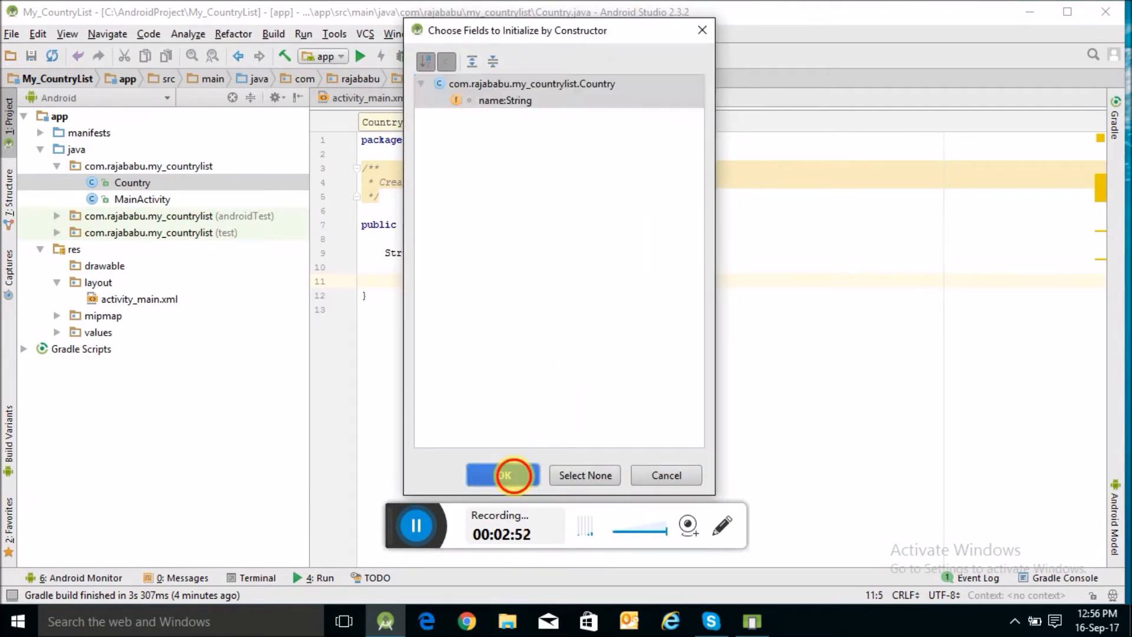
Generate a Country constructor taking the name String field
{"action": "left_click", "coordinate": [503, 475]}
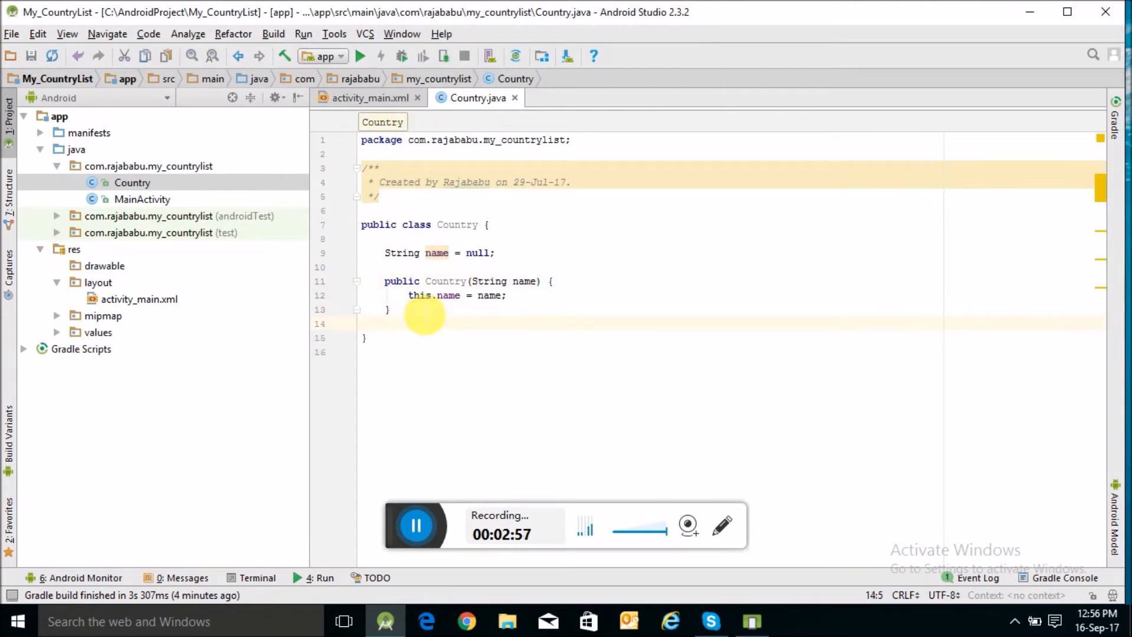
Generate getName and setName accessors for the name field
{"action": "right_click", "coordinate": [422, 310]}
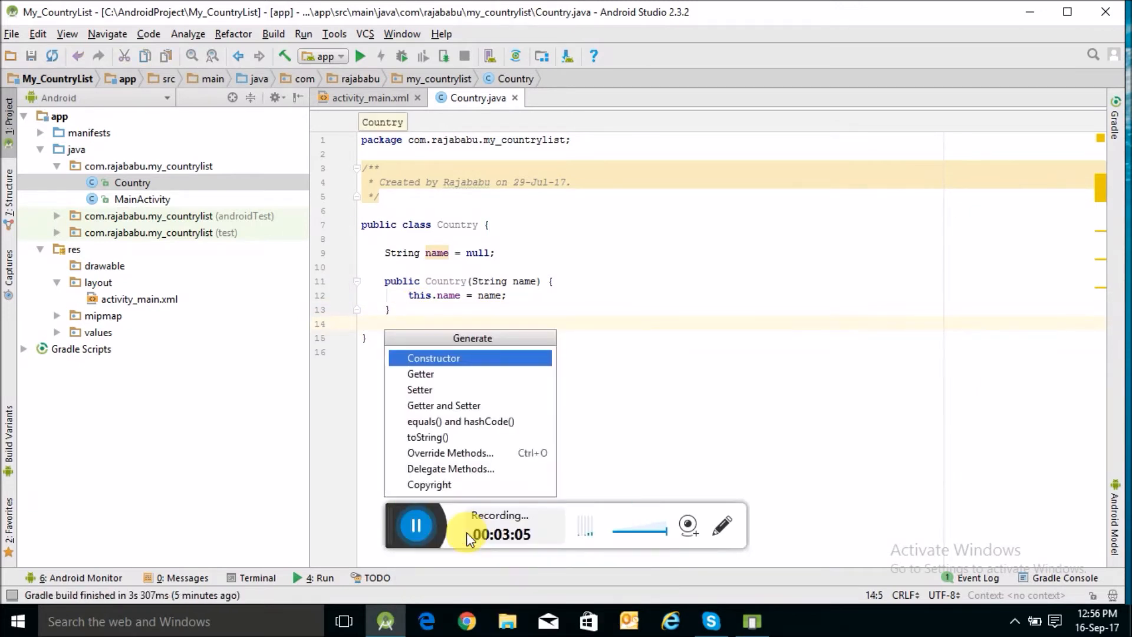
{"action": "mouse_move", "coordinate": [480, 405]}
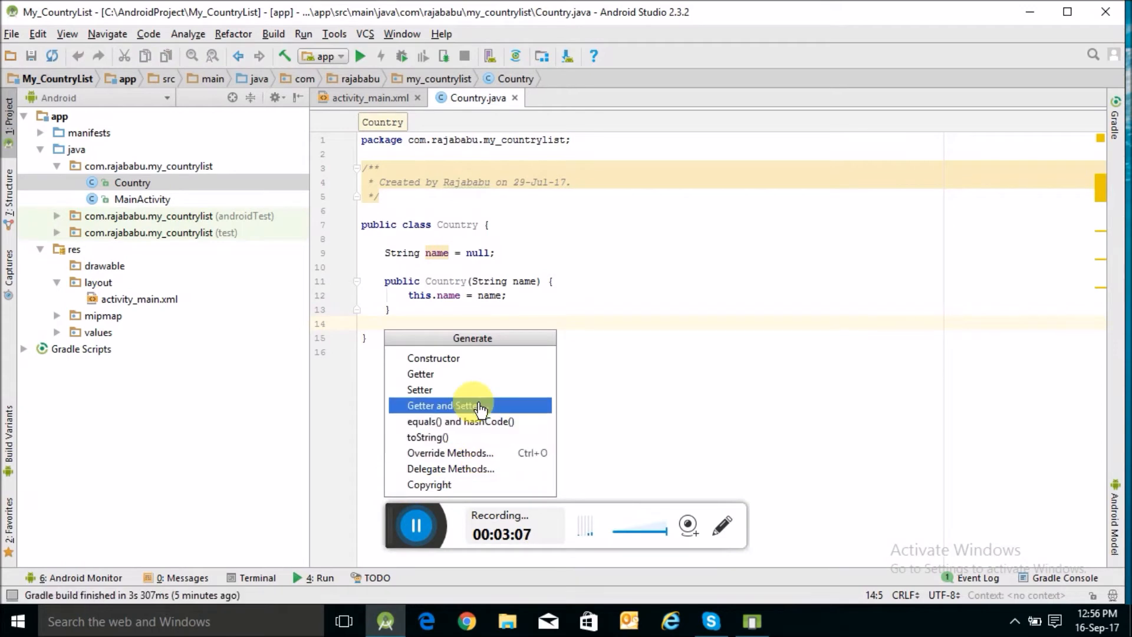
{"action": "left_click", "coordinate": [457, 405]}
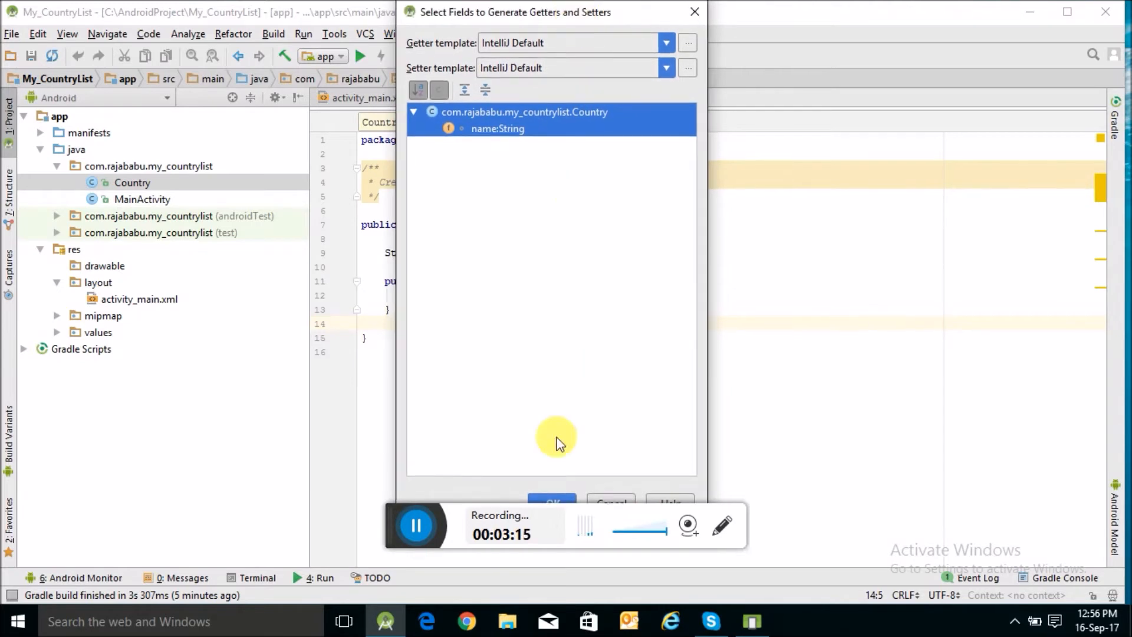
{"action": "left_click", "coordinate": [552, 501]}
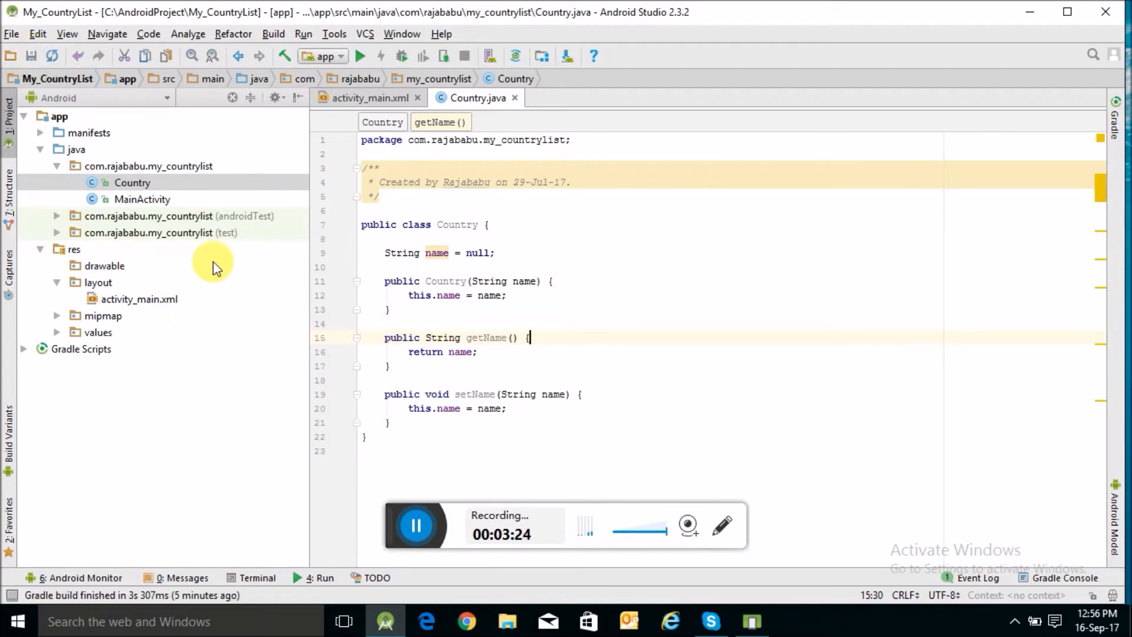
{"action": "left_click", "coordinate": [142, 200]}
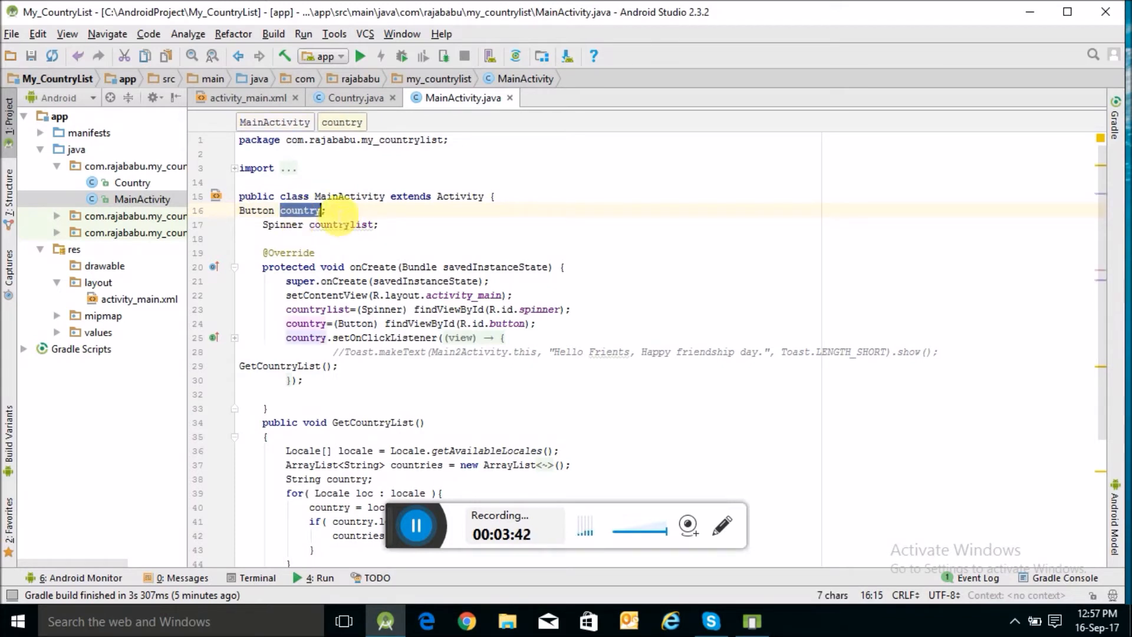
{"action": "double_click", "coordinate": [341, 224]}
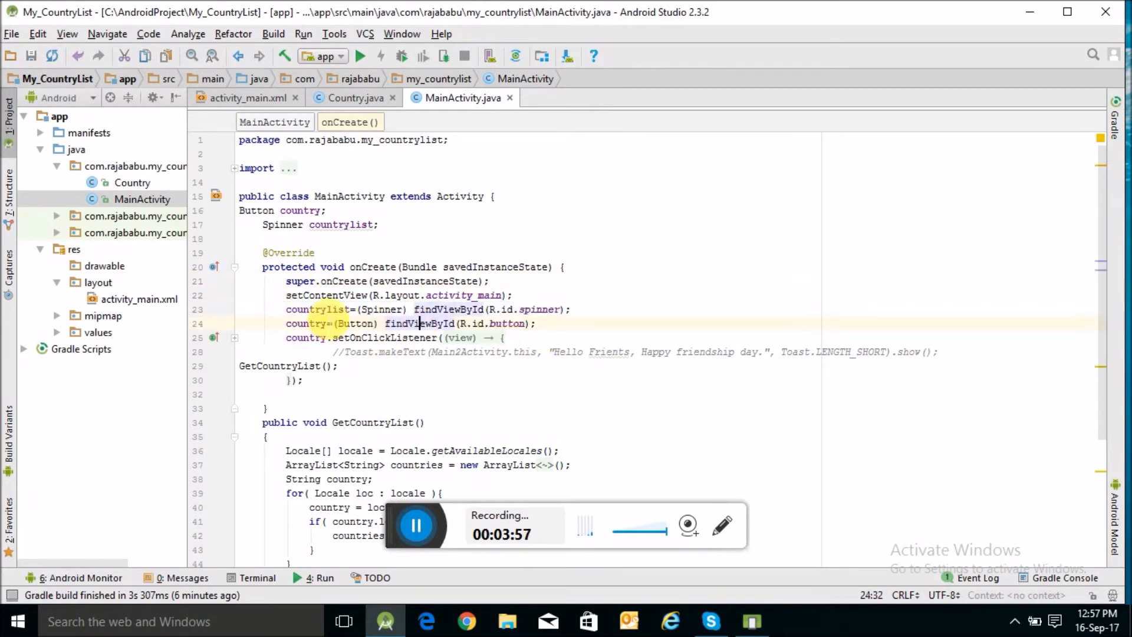
{"action": "double_click", "coordinate": [538, 309]}
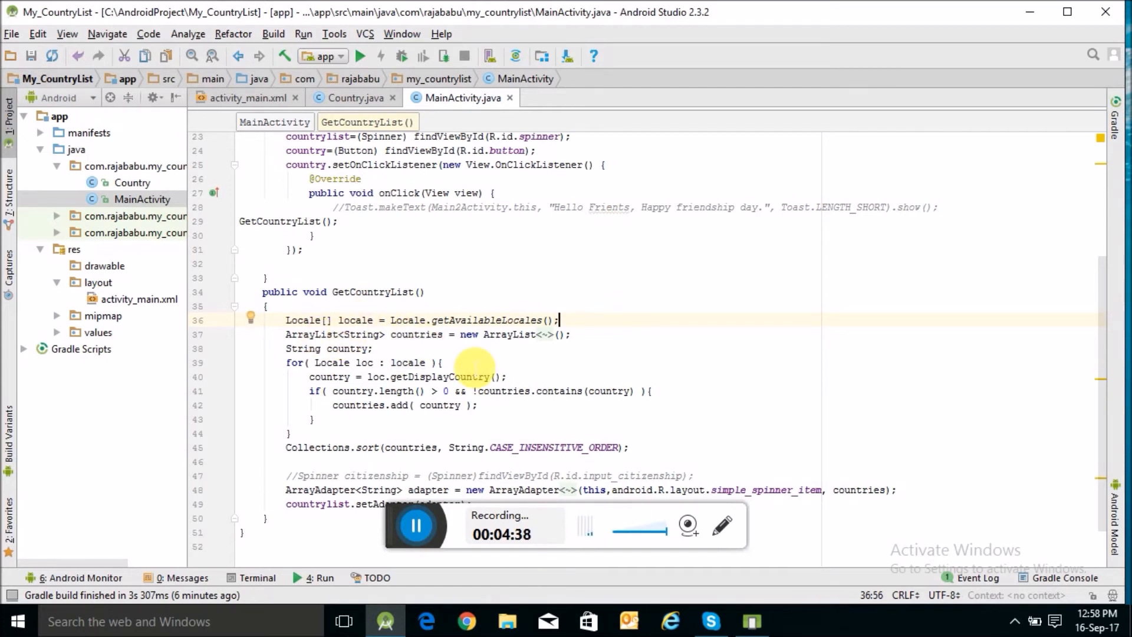
{"action": "double_click", "coordinate": [417, 334]}
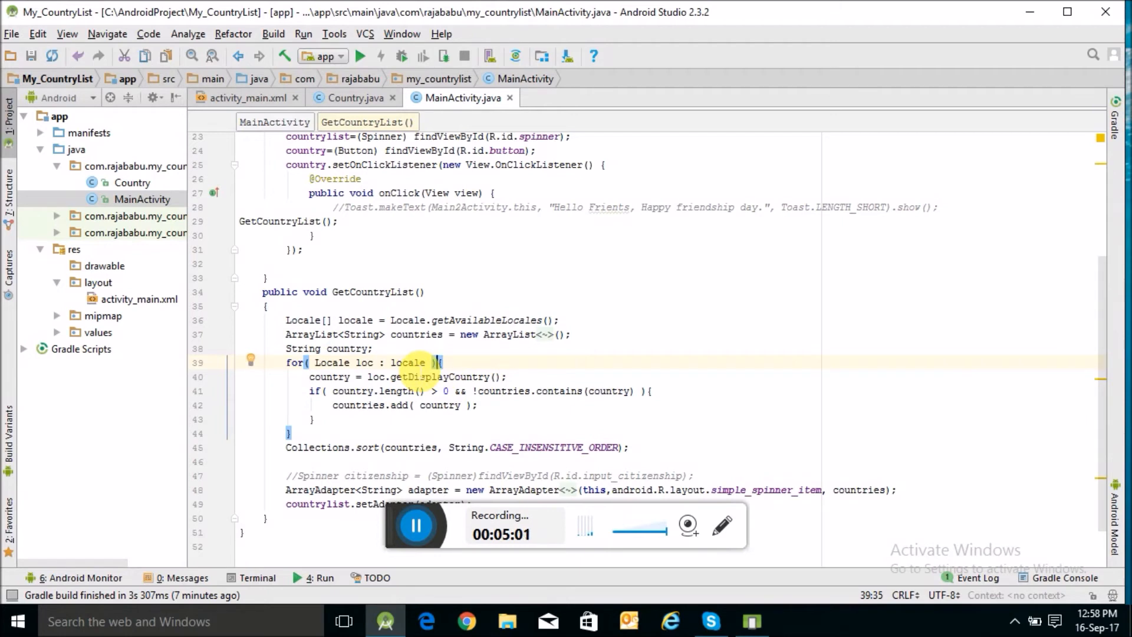
{"action": "double_click", "coordinate": [363, 363]}
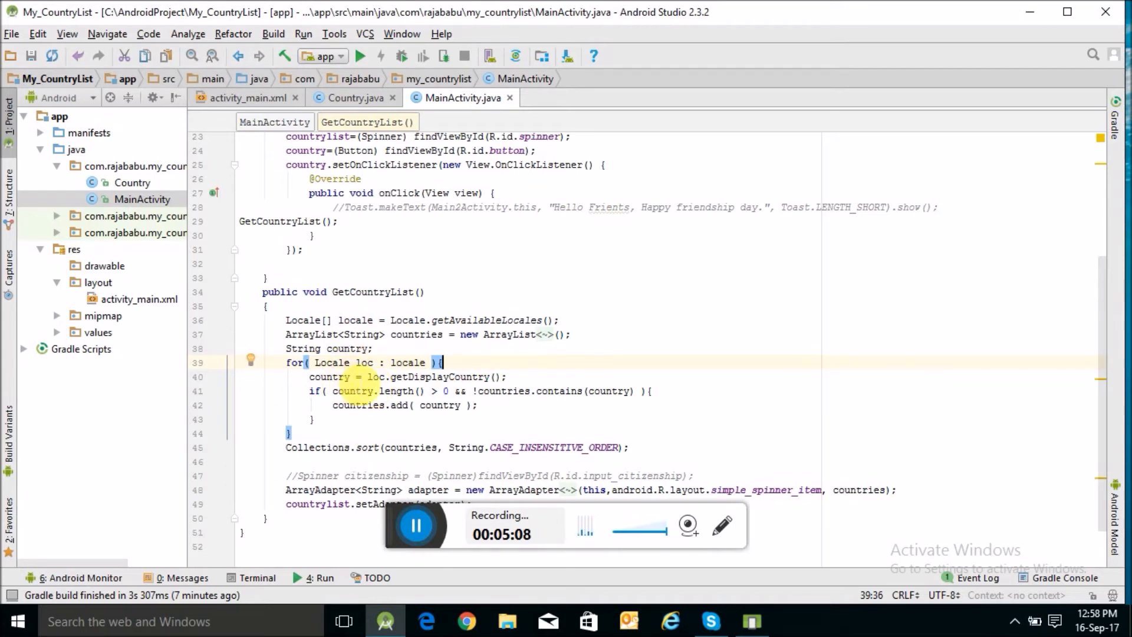
{"action": "double_click", "coordinate": [440, 377]}
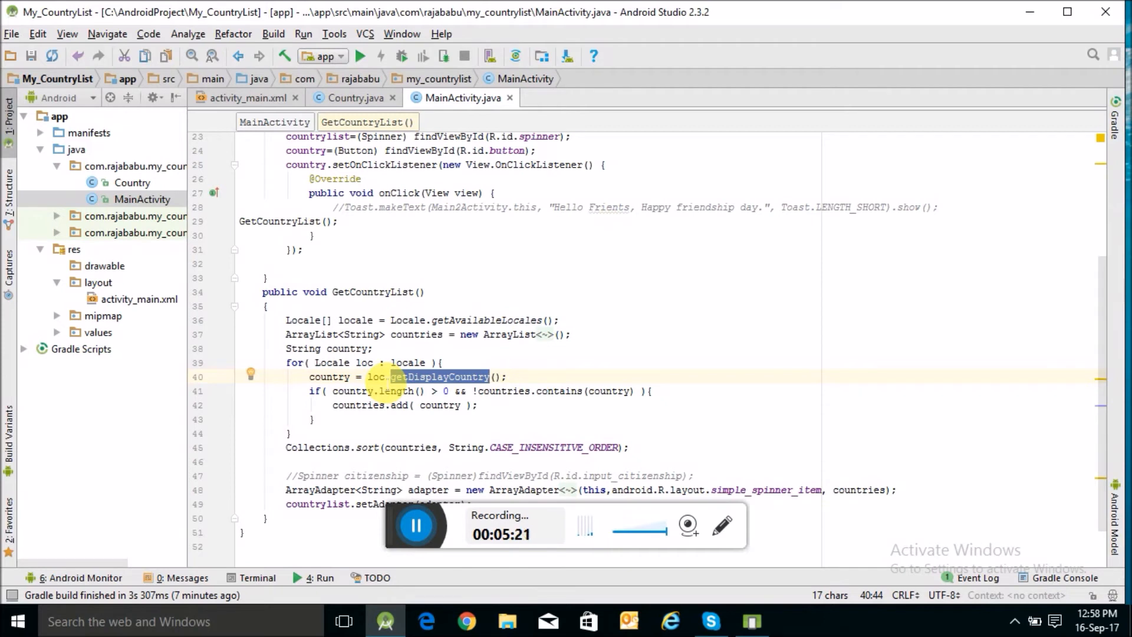
{"action": "double_click", "coordinate": [375, 376]}
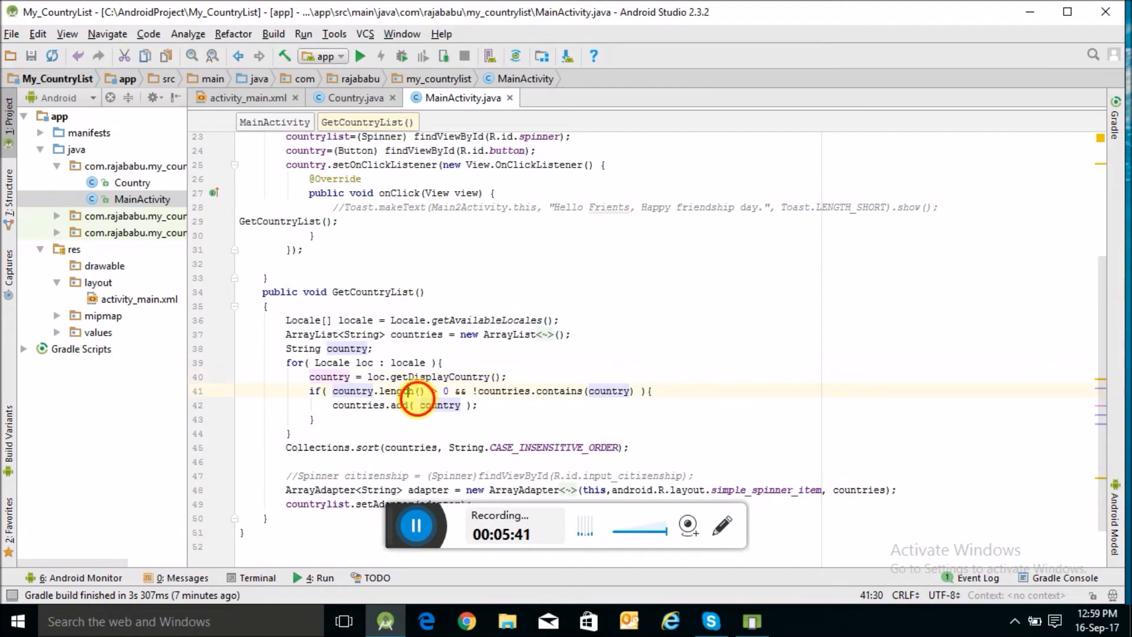
{"action": "double_click", "coordinate": [396, 390]}
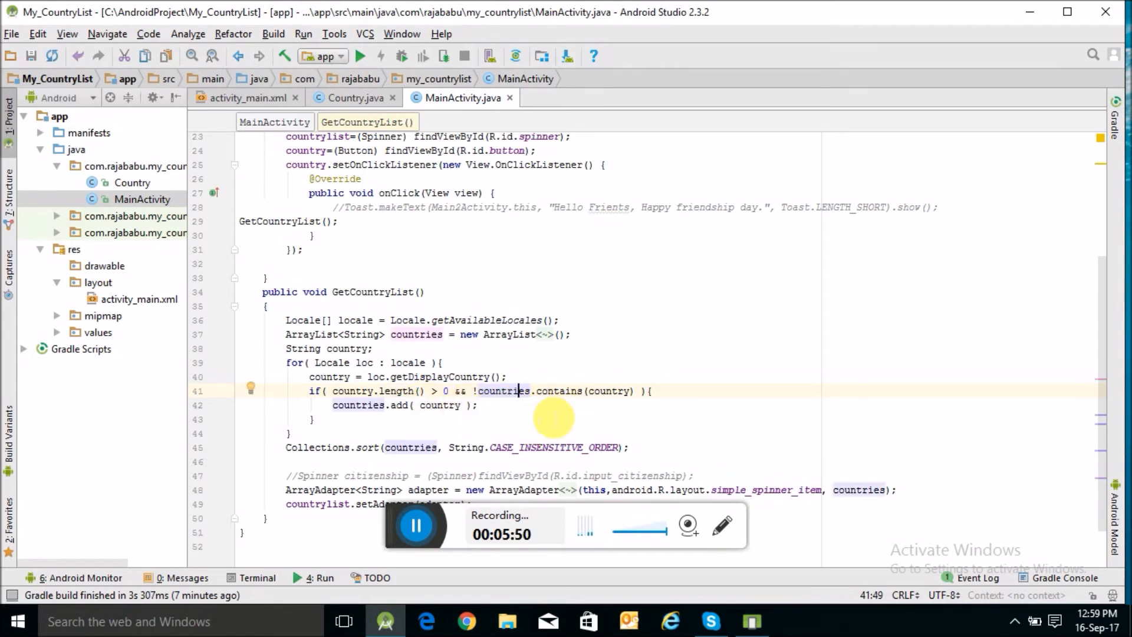
{"action": "double_click", "coordinate": [607, 391]}
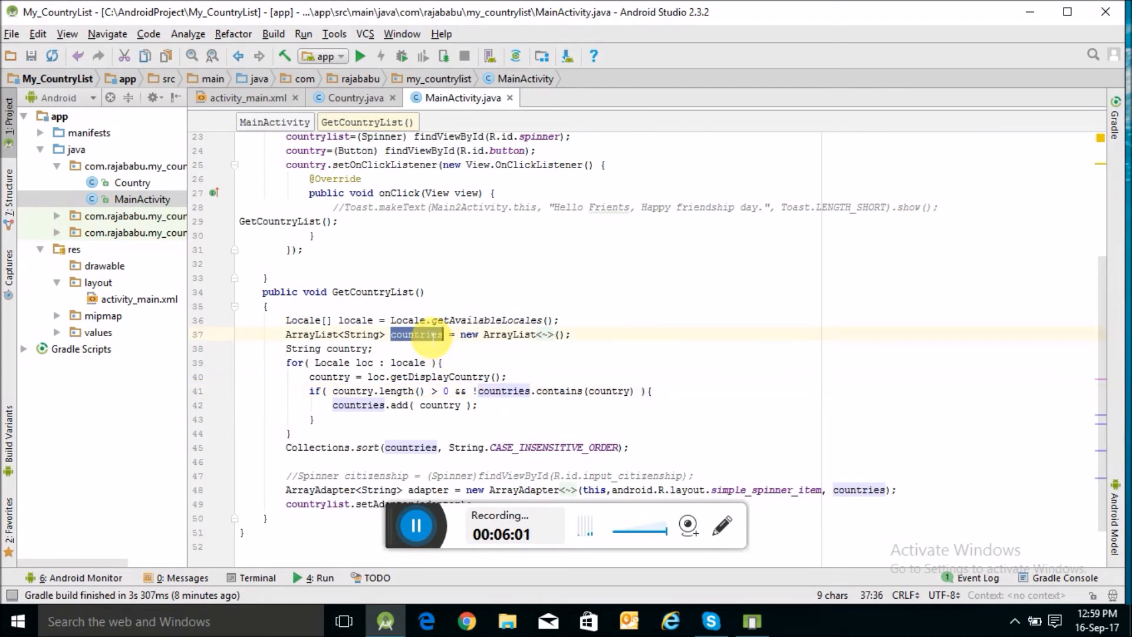
{"action": "double_click", "coordinate": [608, 390]}
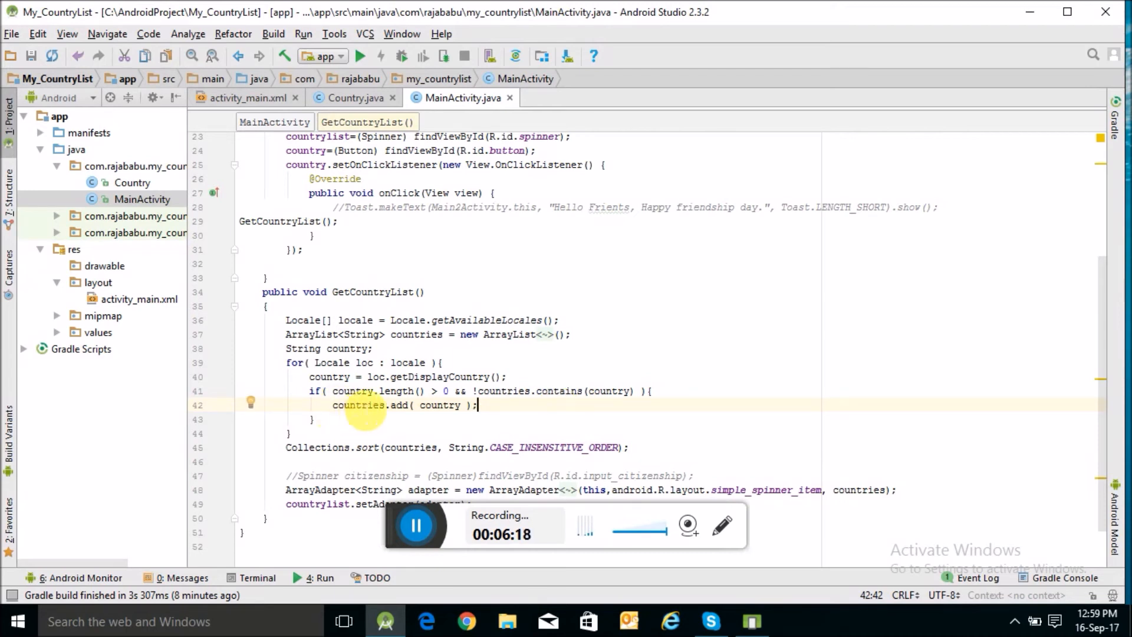
{"action": "double_click", "coordinate": [360, 406]}
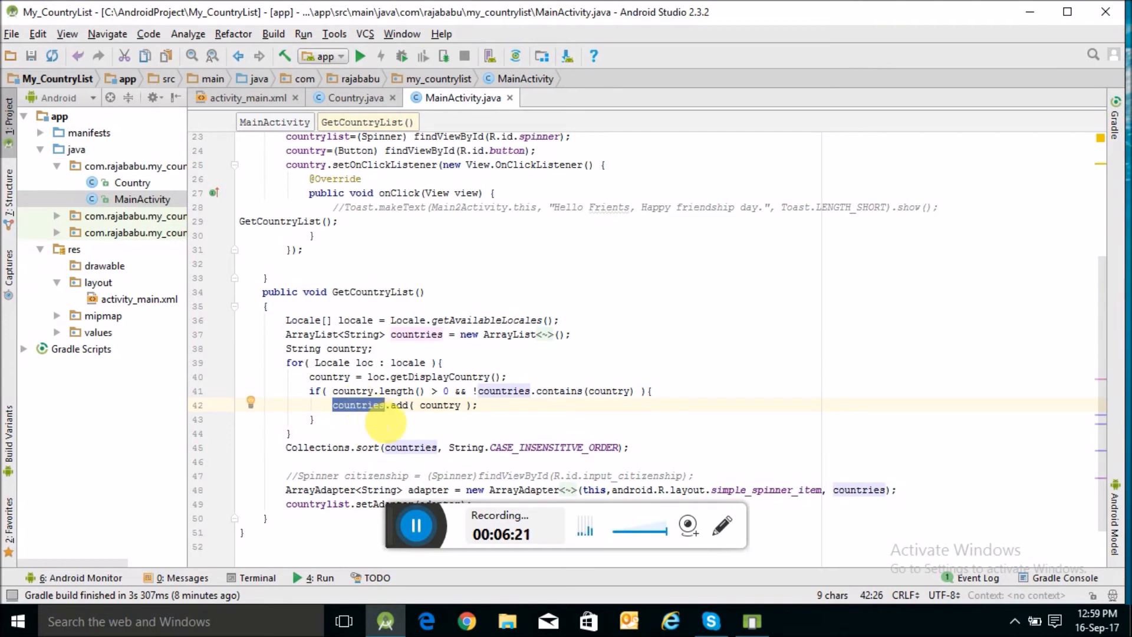
{"action": "double_click", "coordinate": [438, 405]}
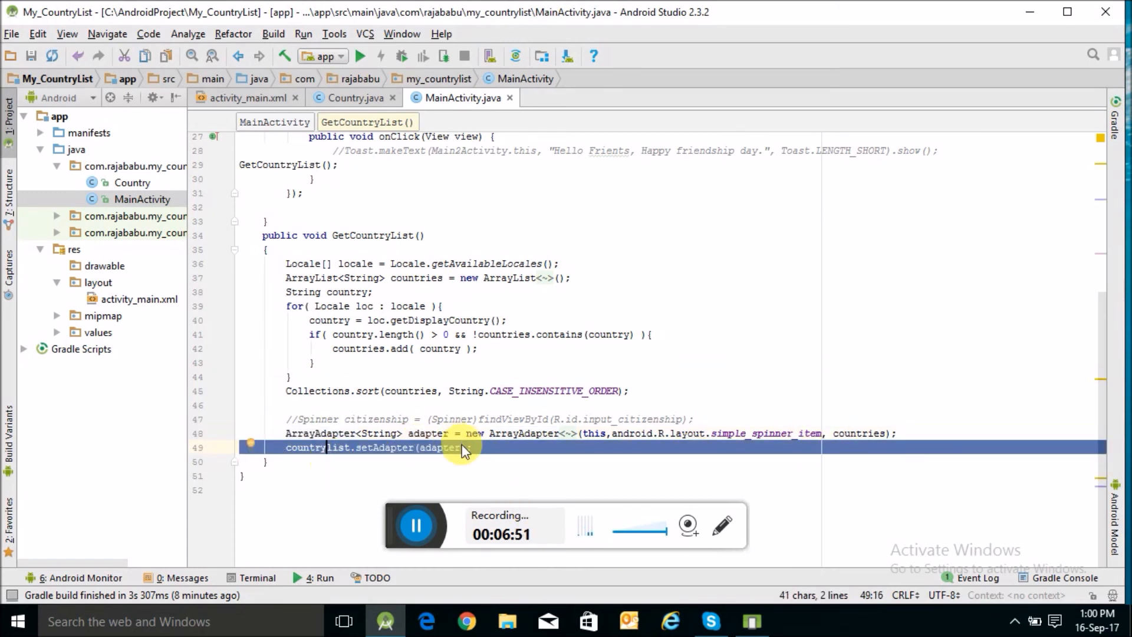
{"action": "mouse_move", "coordinate": [871, 441]}
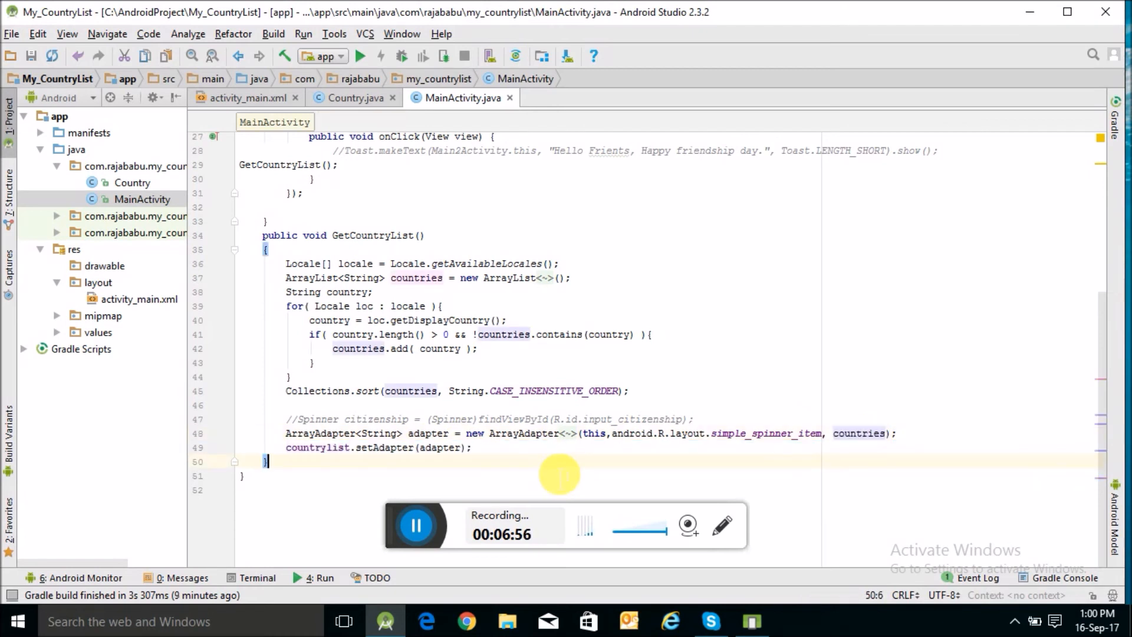
Deselect the adapter lines and run the app on the emulator
{"action": "left_click", "coordinate": [470, 447]}
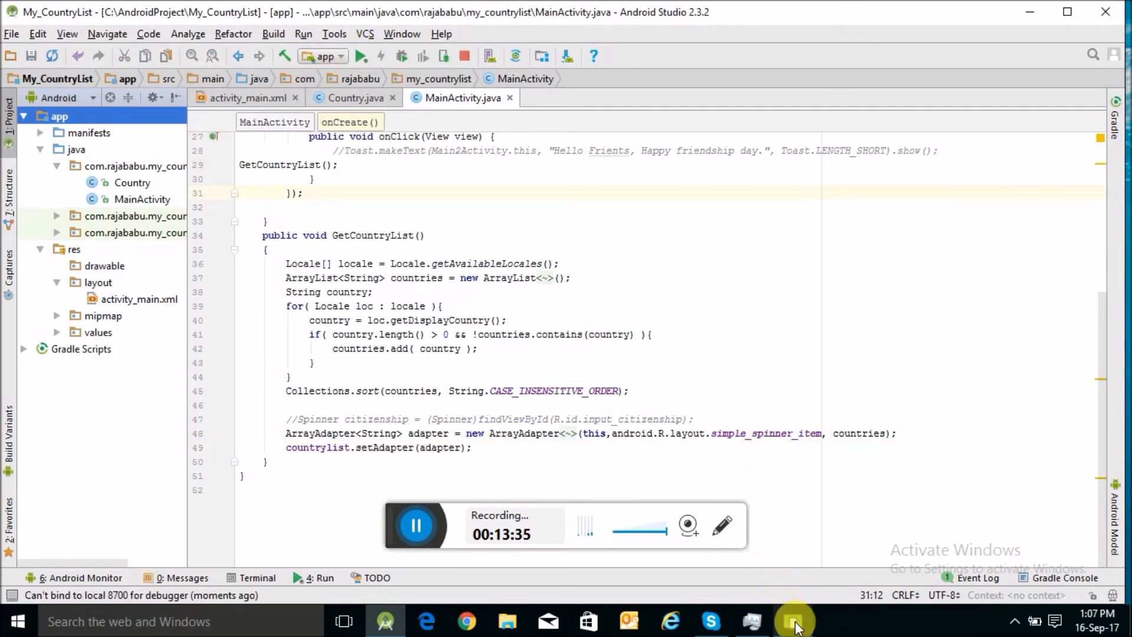
In the emulator, tap Get Contry List to fill the spinner with countries
{"action": "left_click", "coordinate": [792, 619]}
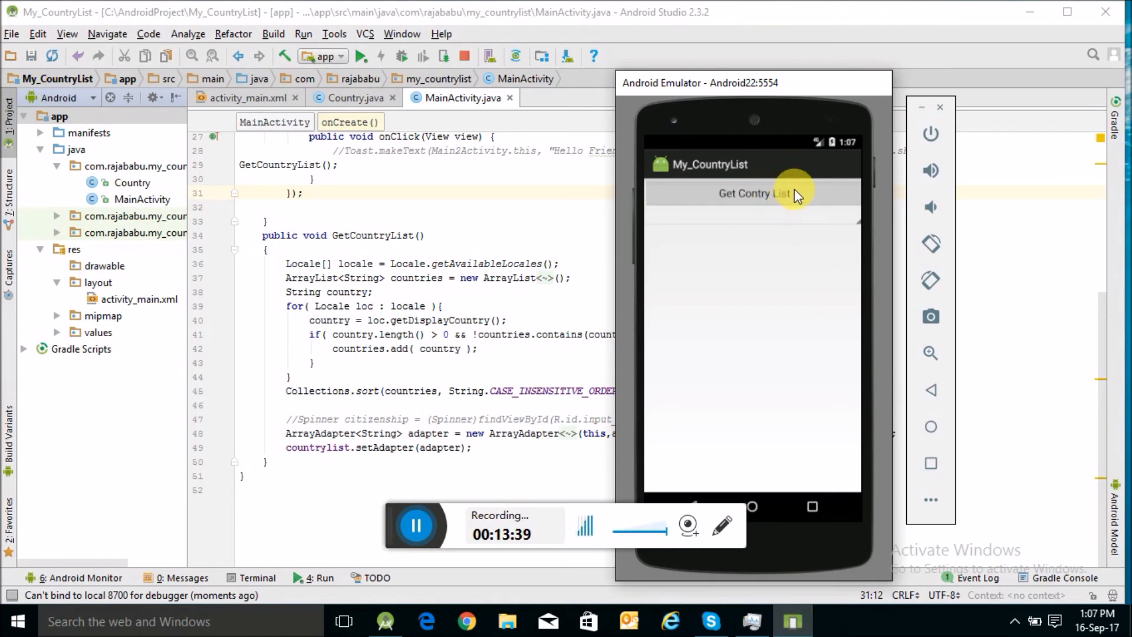
{"action": "left_click", "coordinate": [750, 193]}
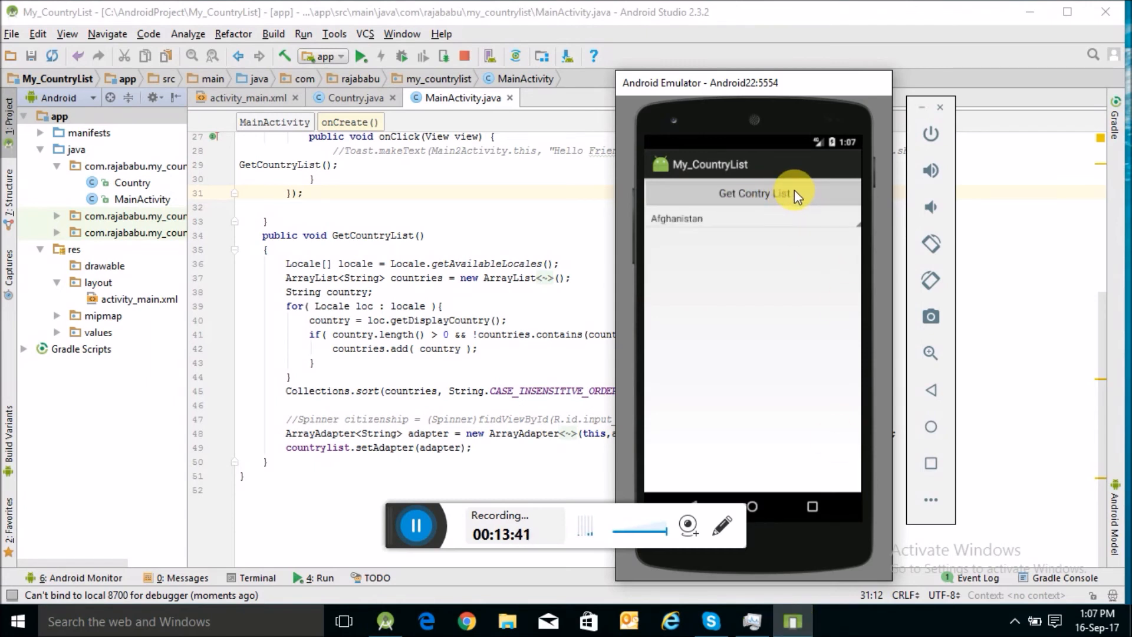
{"action": "mouse_move", "coordinate": [843, 223]}
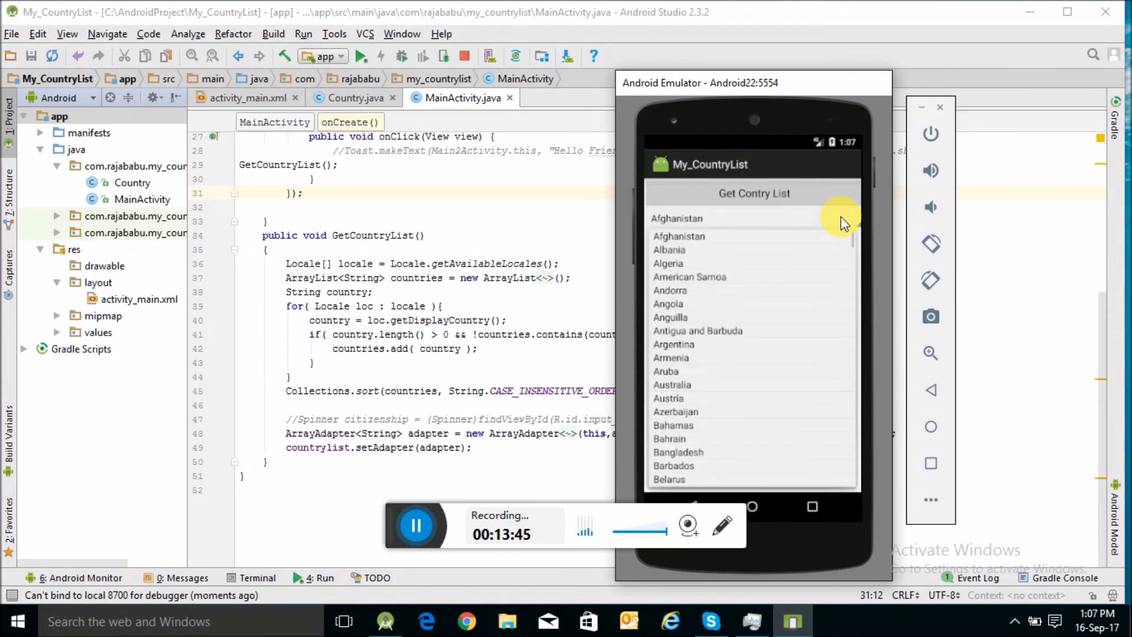
{"action": "mouse_move", "coordinate": [826, 362]}
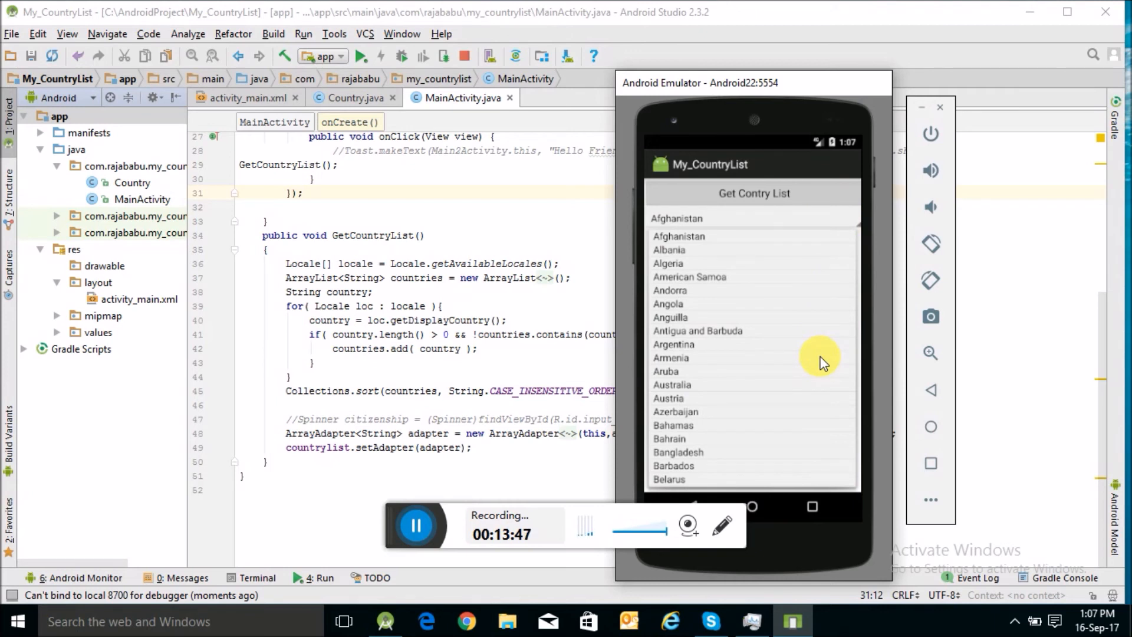
{"action": "scroll", "scroll_direction": "down", "scroll_amount": 3}
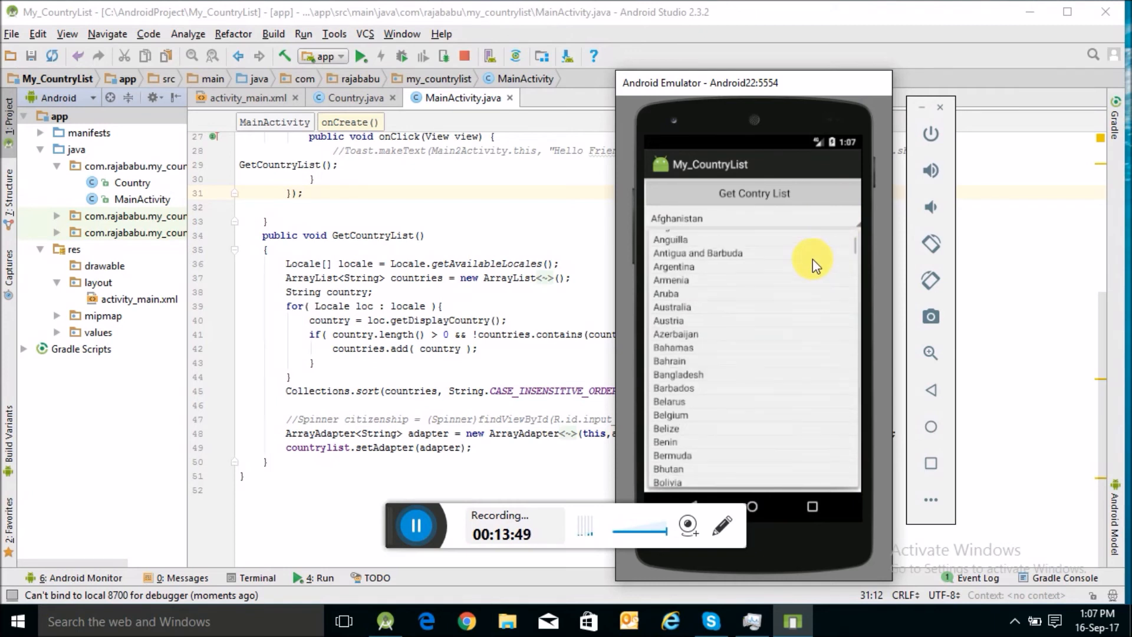
{"action": "scroll", "scroll_direction": "down", "scroll_amount": 3}
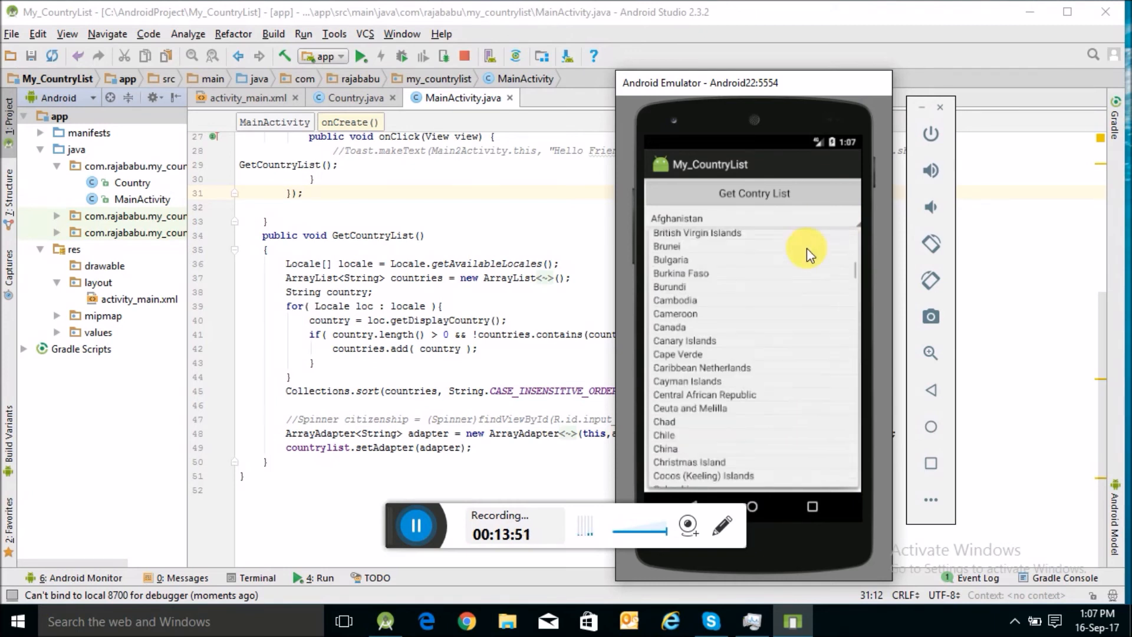
{"action": "scroll", "scroll_direction": "down", "scroll_amount": 3}
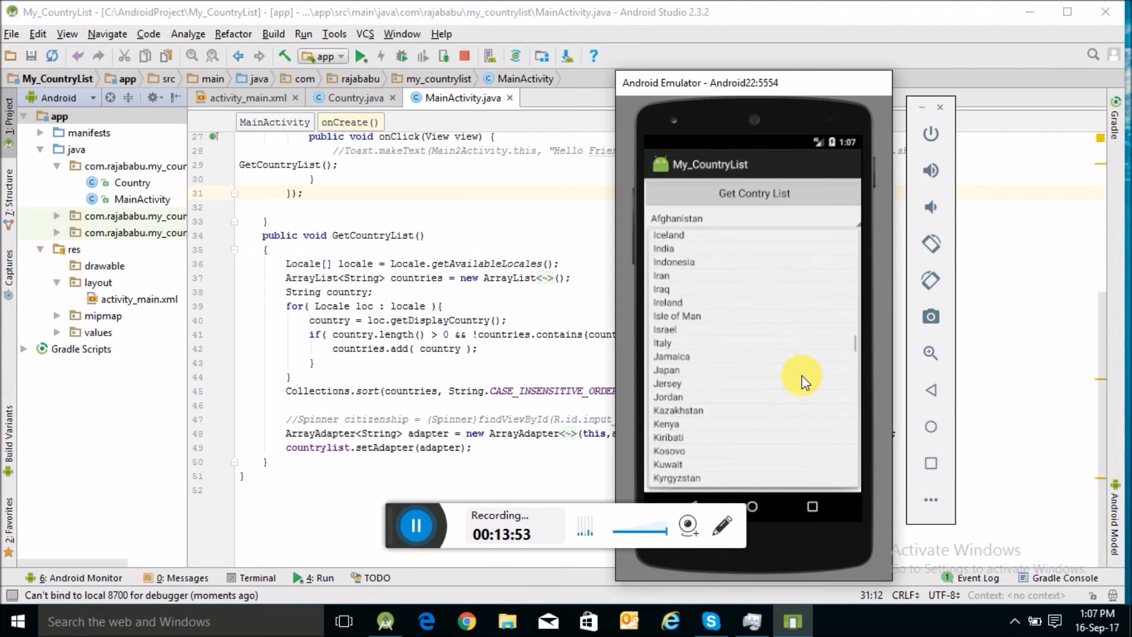
{"action": "scroll", "scroll_direction": "down", "scroll_amount": 3}
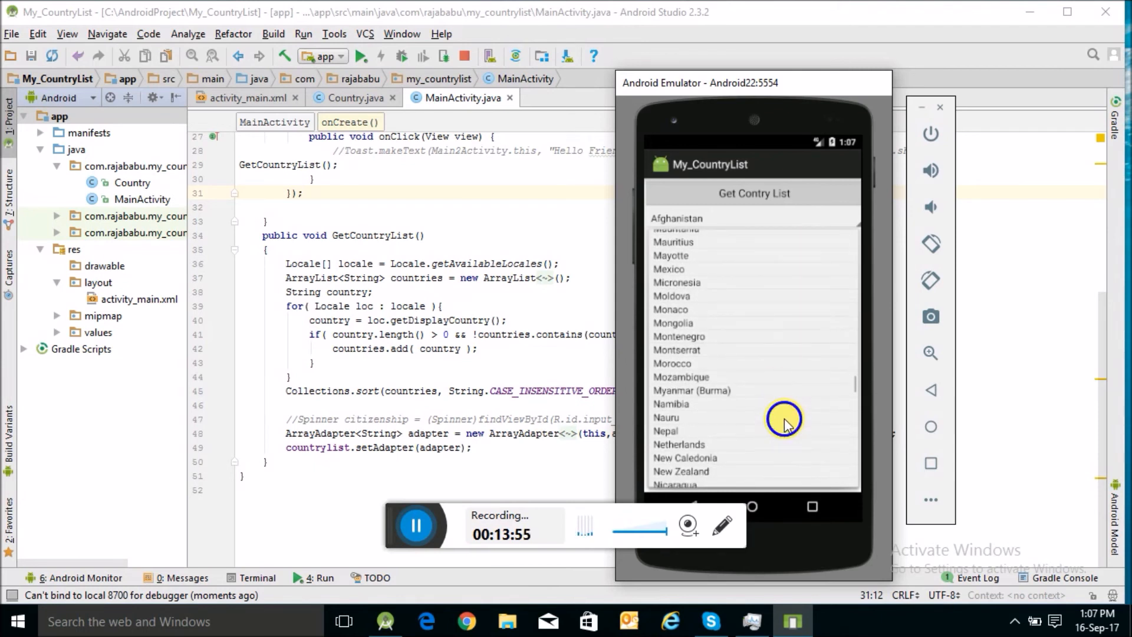
{"action": "scroll", "scroll_direction": "down", "scroll_amount": 3}
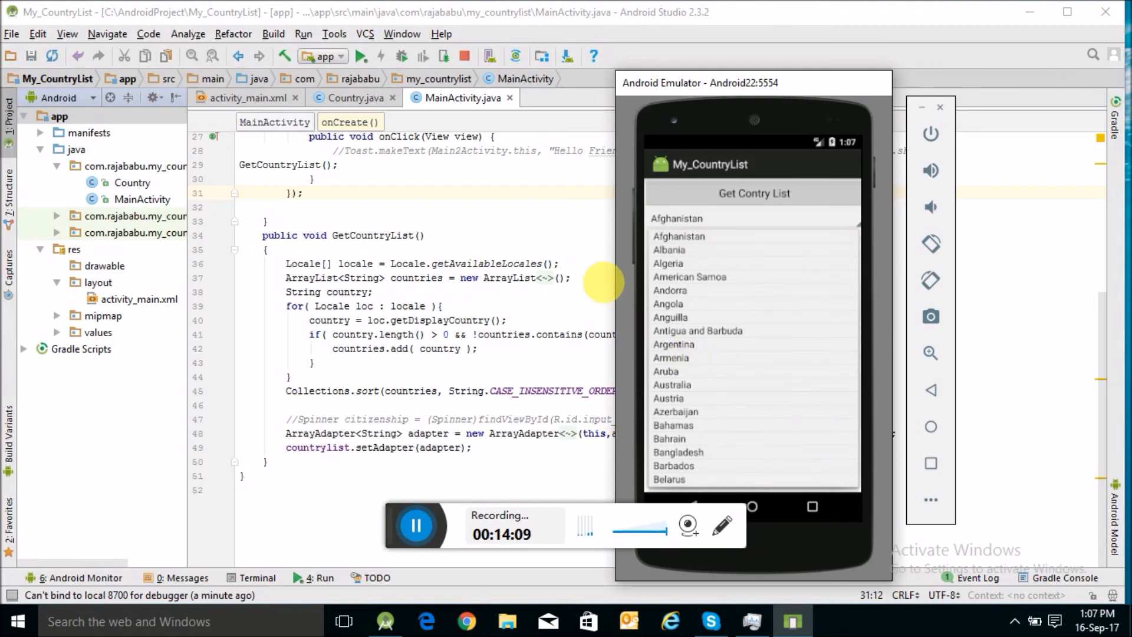
{"action": "mouse_move", "coordinate": [711, 487]}
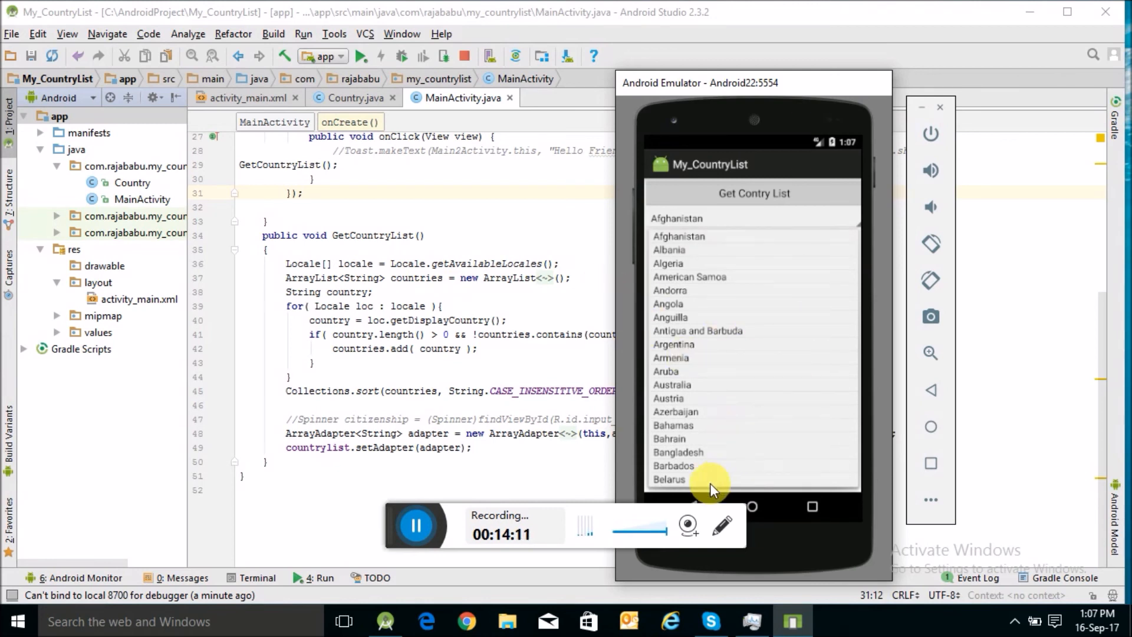